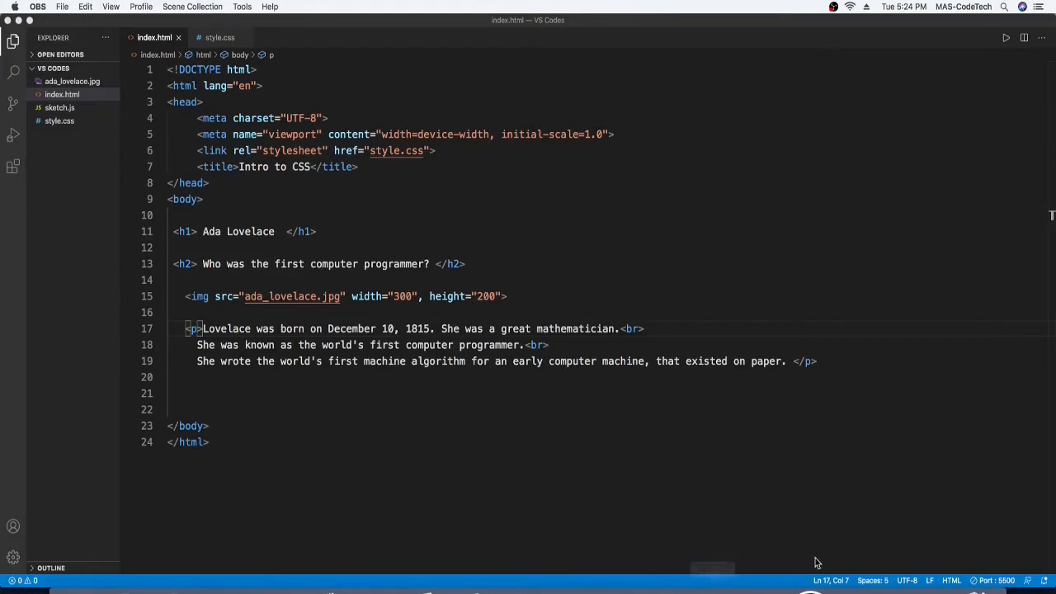
pyautogui.moveTo(810, 555)
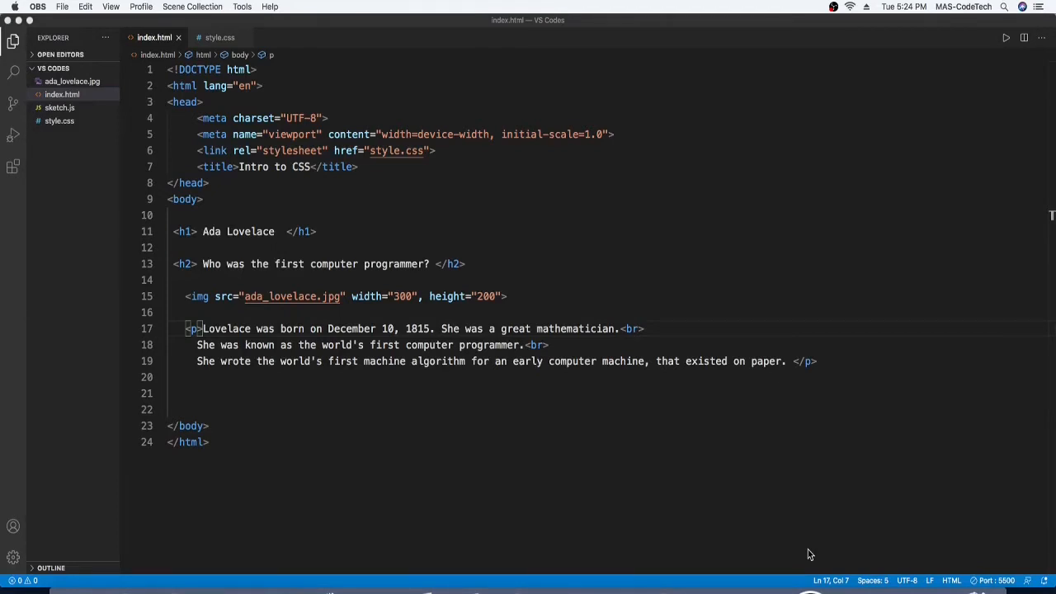
pyautogui.moveTo(763, 553)
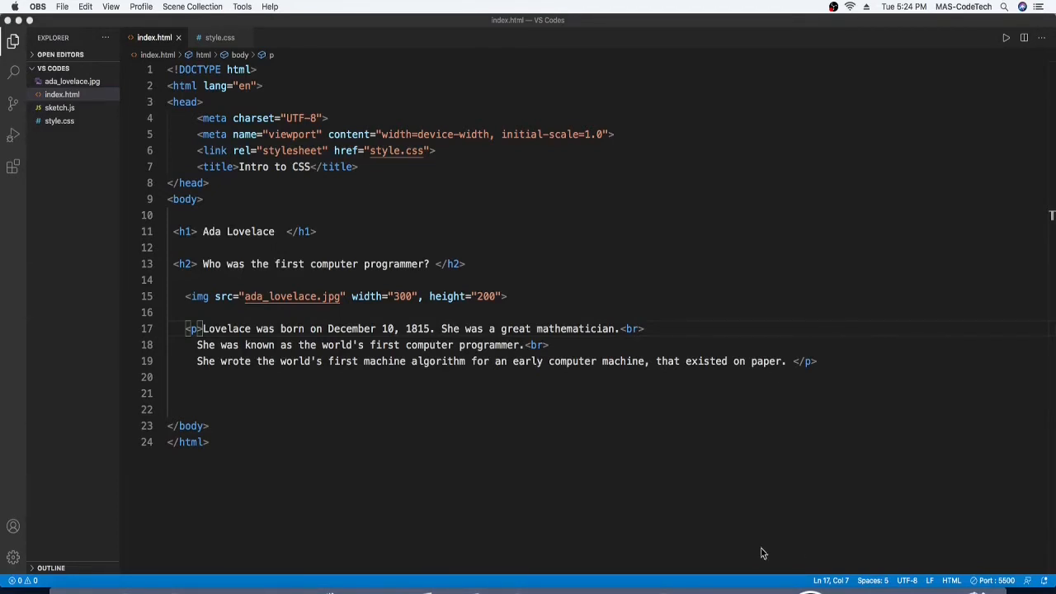
pyautogui.moveTo(221, 587)
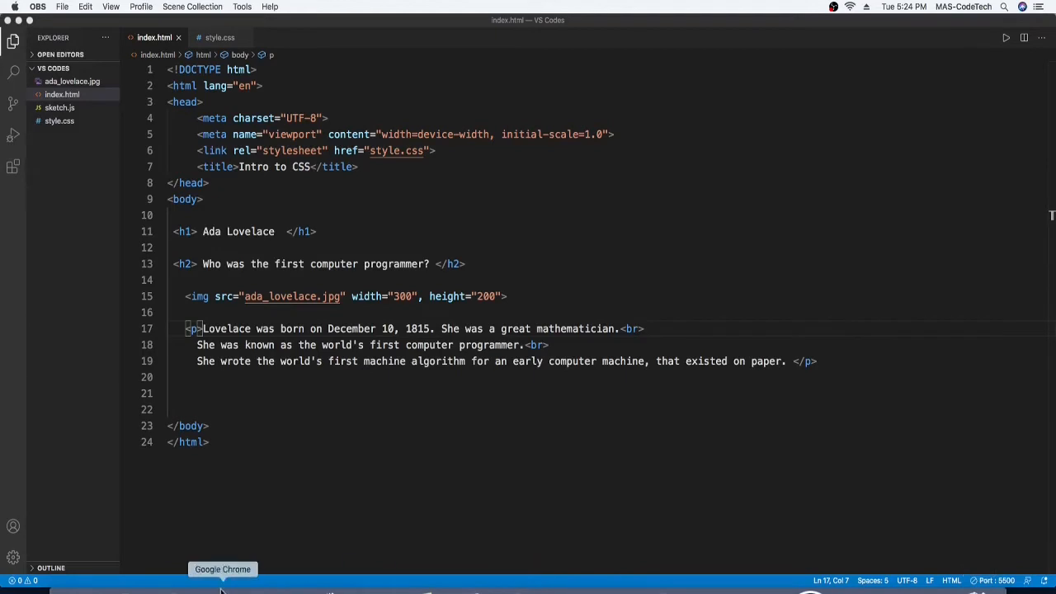
# - Bring up the unstyled Ada Lovelace page in Chrome and briefly highlight its paragraph
pyautogui.click(222, 586)
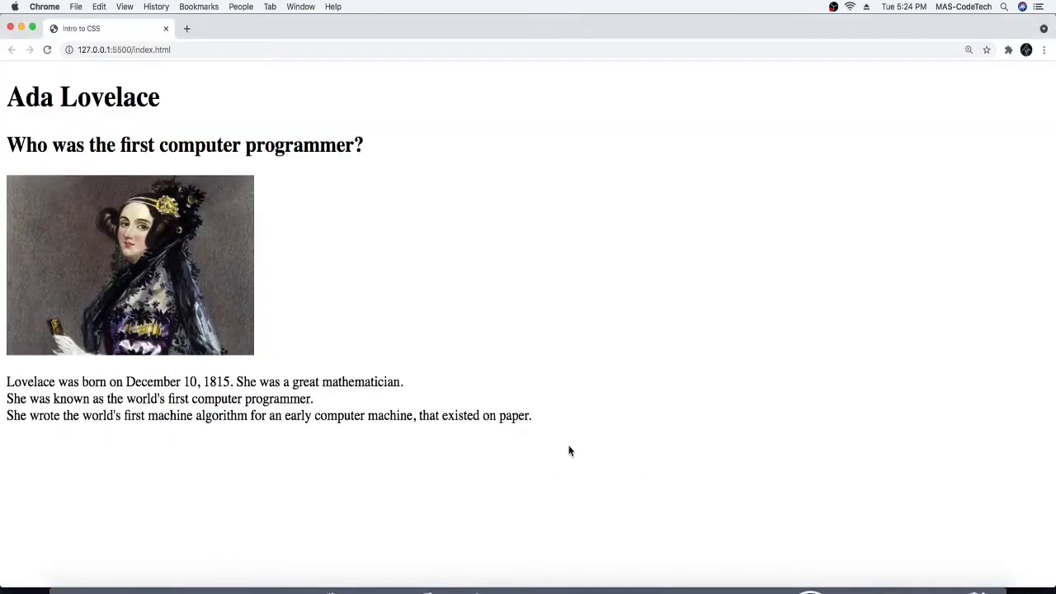
pyautogui.moveTo(293, 381); pyautogui.dragTo(532, 415)
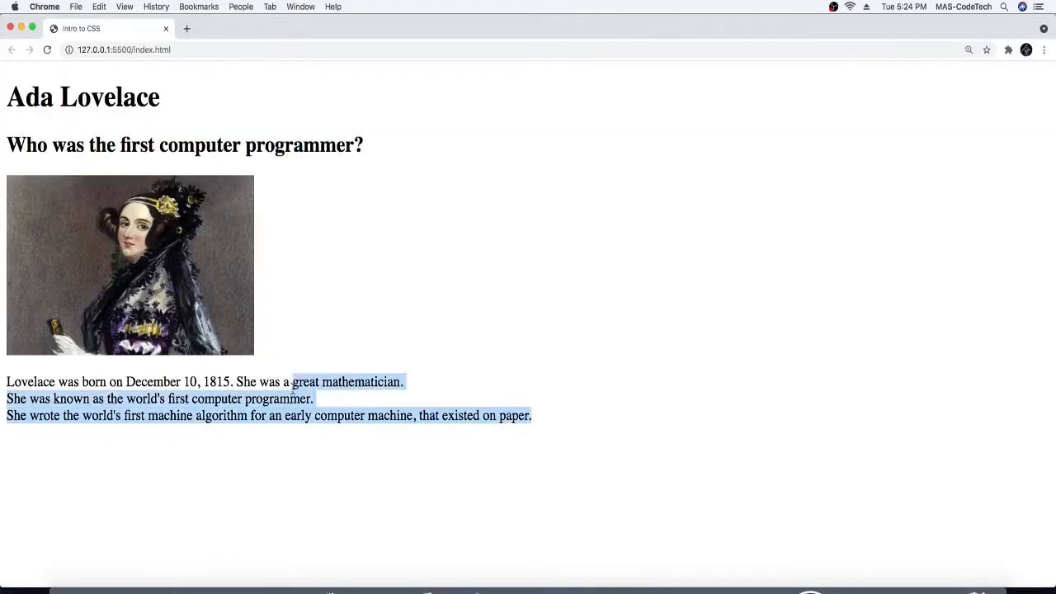
pyautogui.click(877, 349)
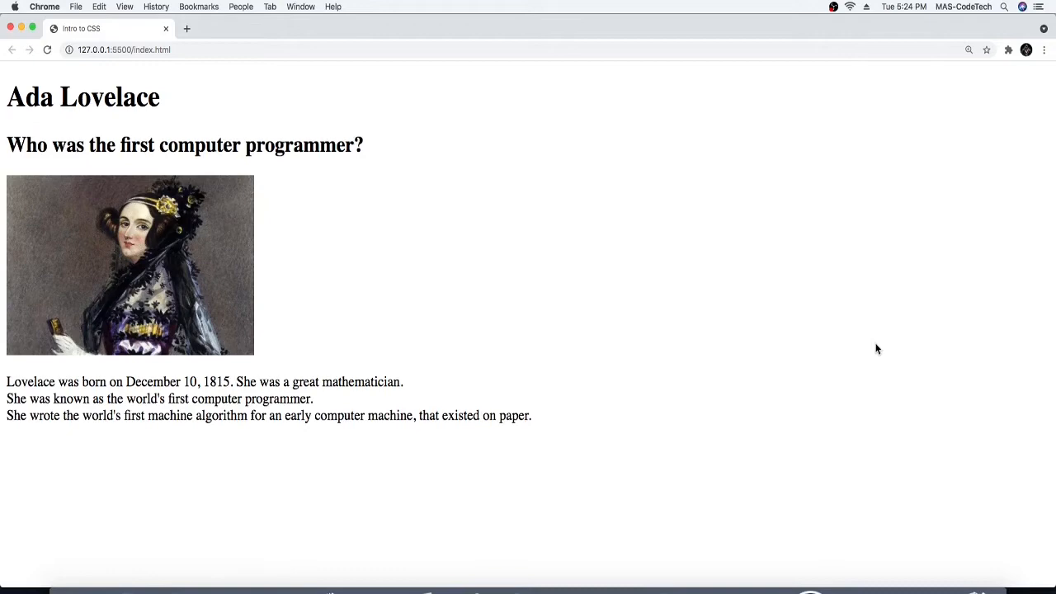
pyautogui.moveTo(613, 585)
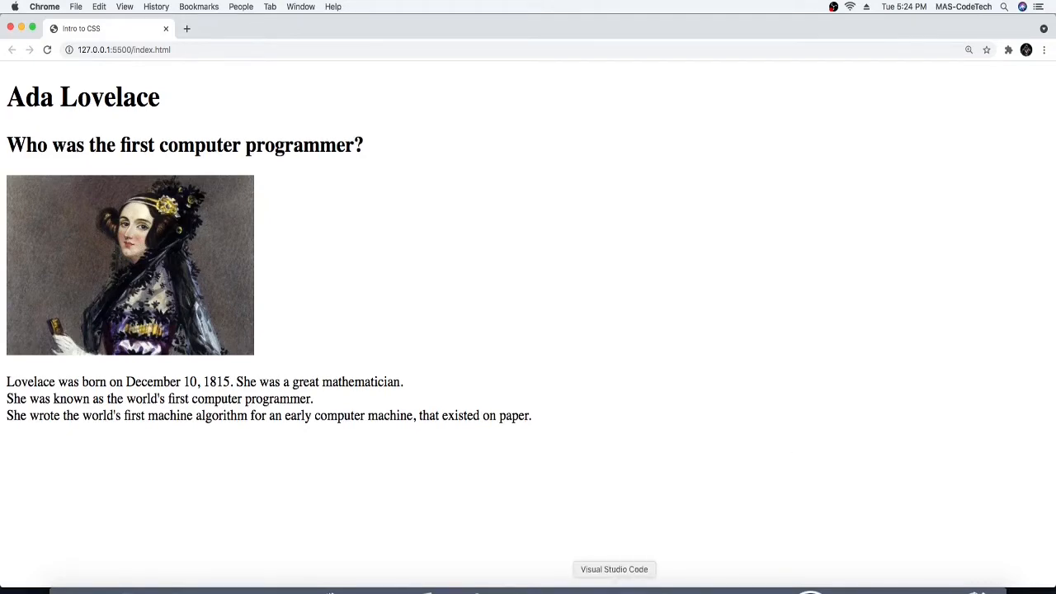
# - Add id="Ada-Lovelace" to the biography <p> tag in index.html, then glance at Chrome
pyautogui.click(613, 569)
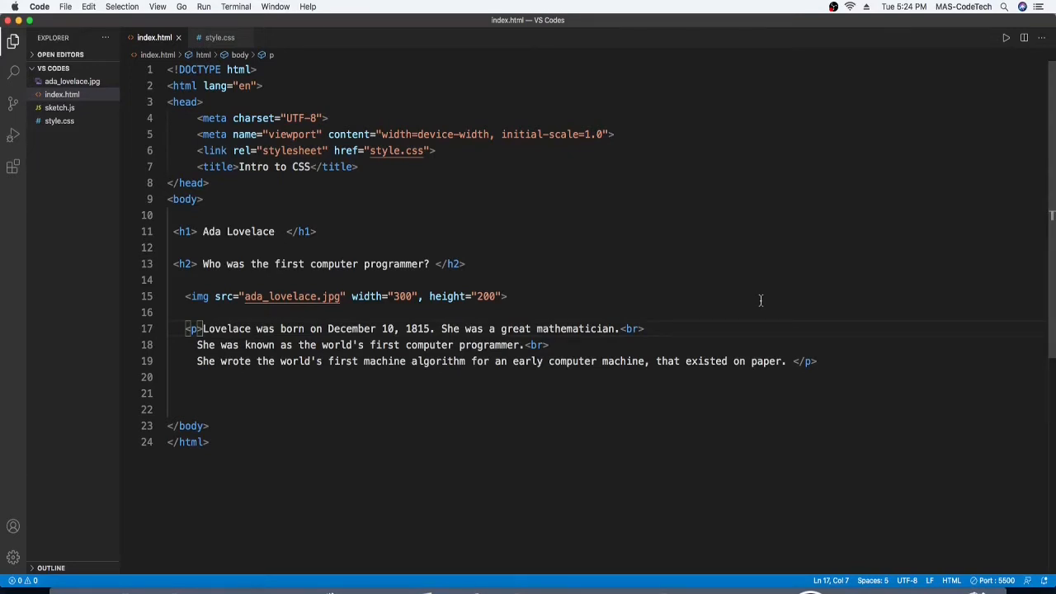
pyautogui.moveTo(350, 266)
pyautogui.write(' id')
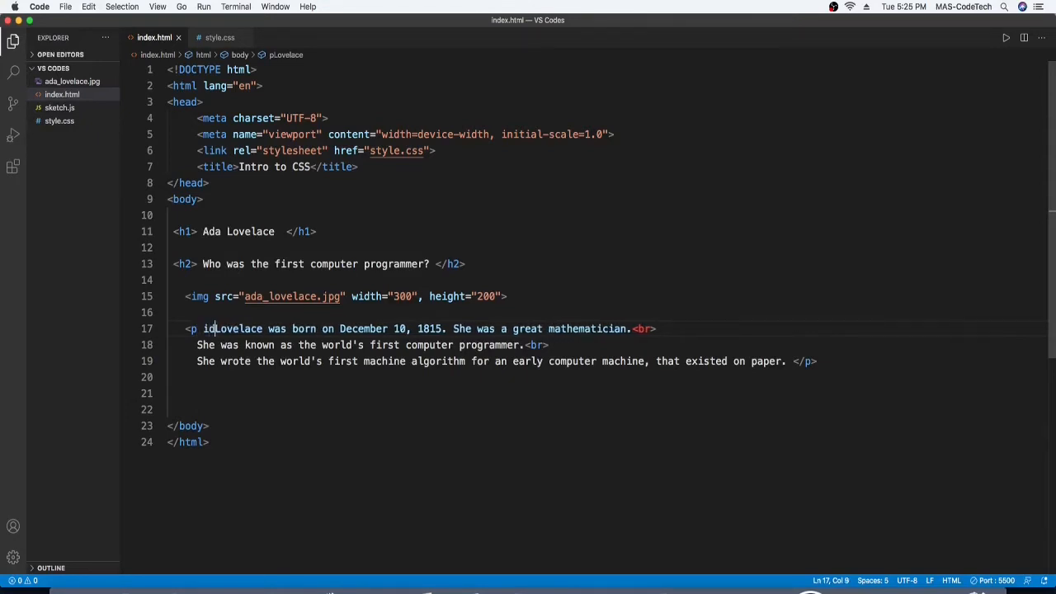
pyautogui.write('=')
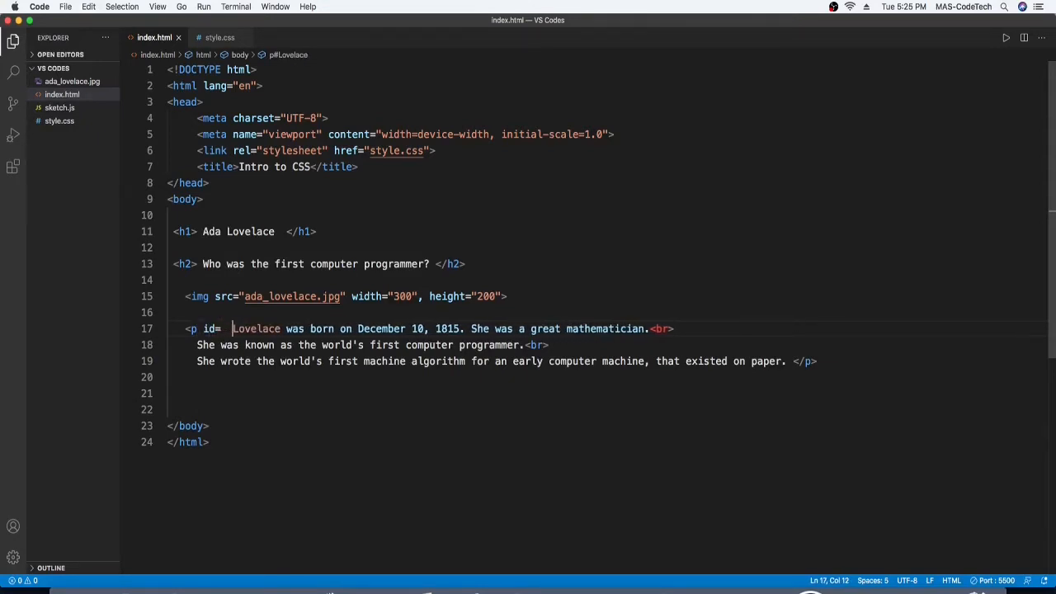
pyautogui.press('Return')
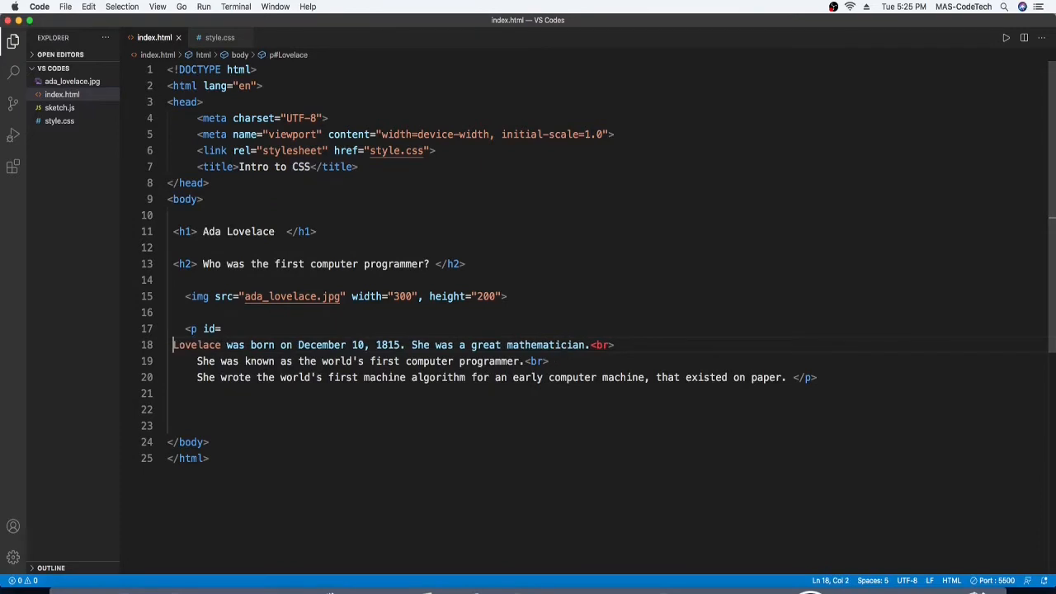
pyautogui.press('Backspace')
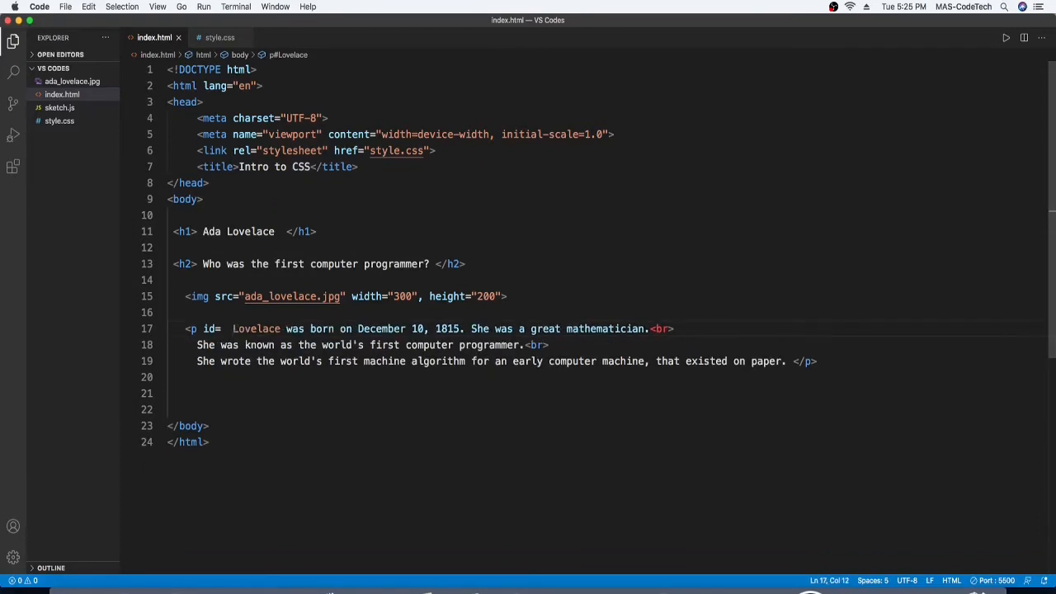
pyautogui.moveTo(210, 328)
pyautogui.write('"')
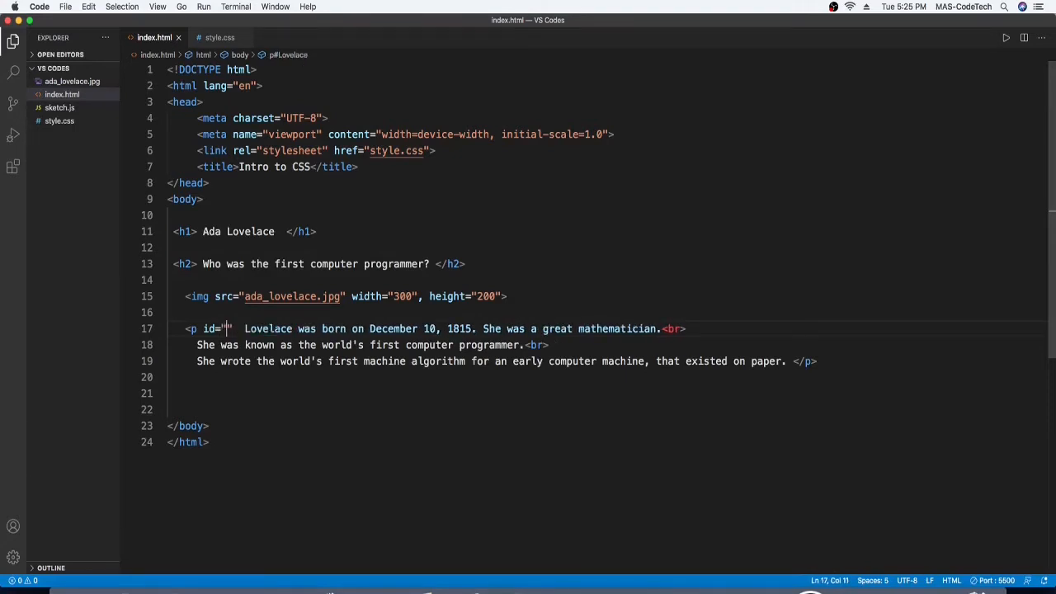
pyautogui.write('Ada')
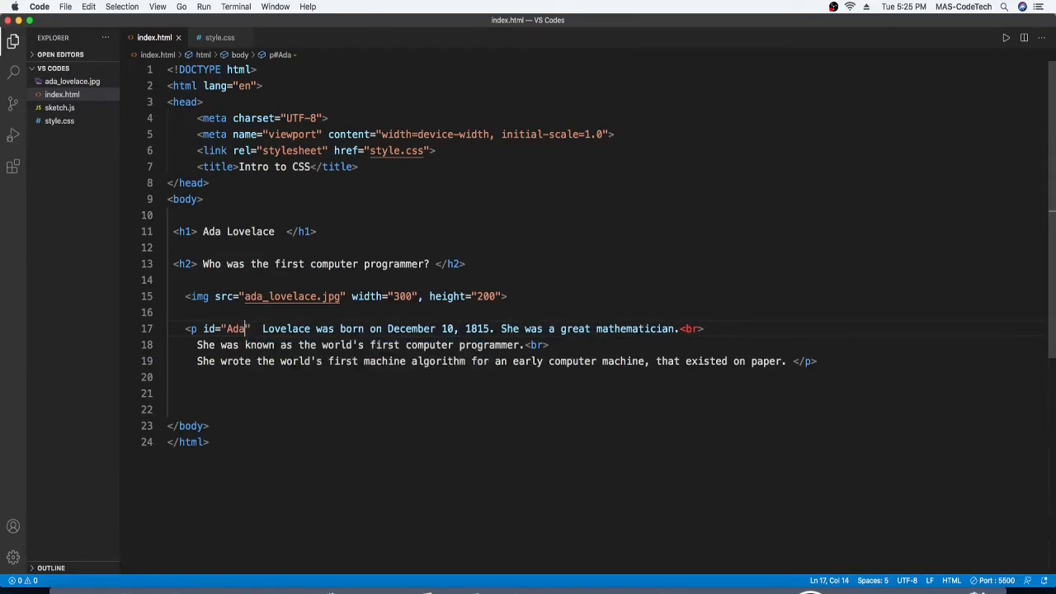
pyautogui.write('-Lovel')
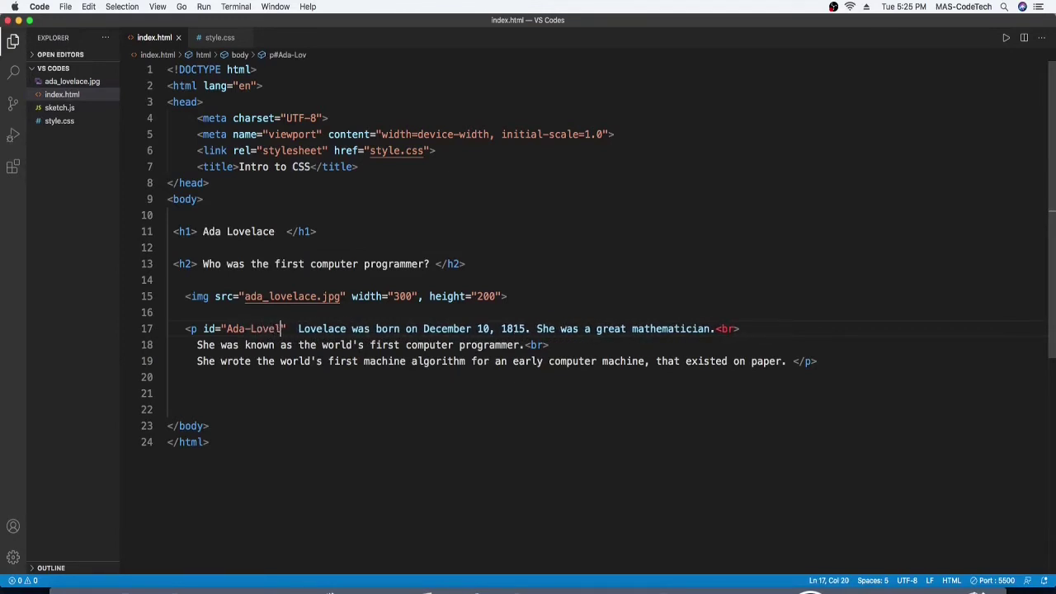
pyautogui.write('ace')
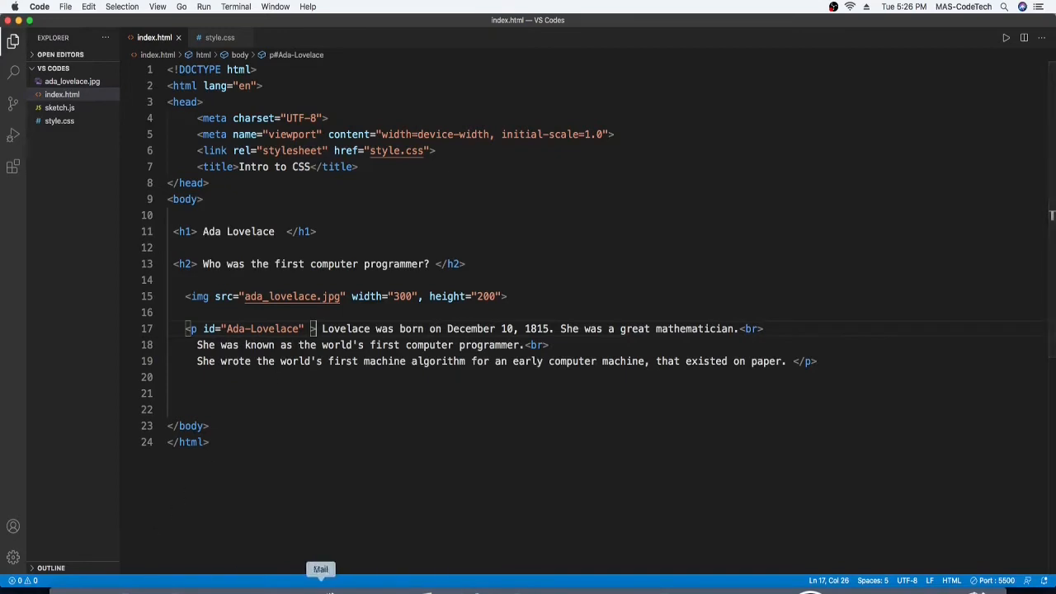
pyautogui.moveTo(223, 582)
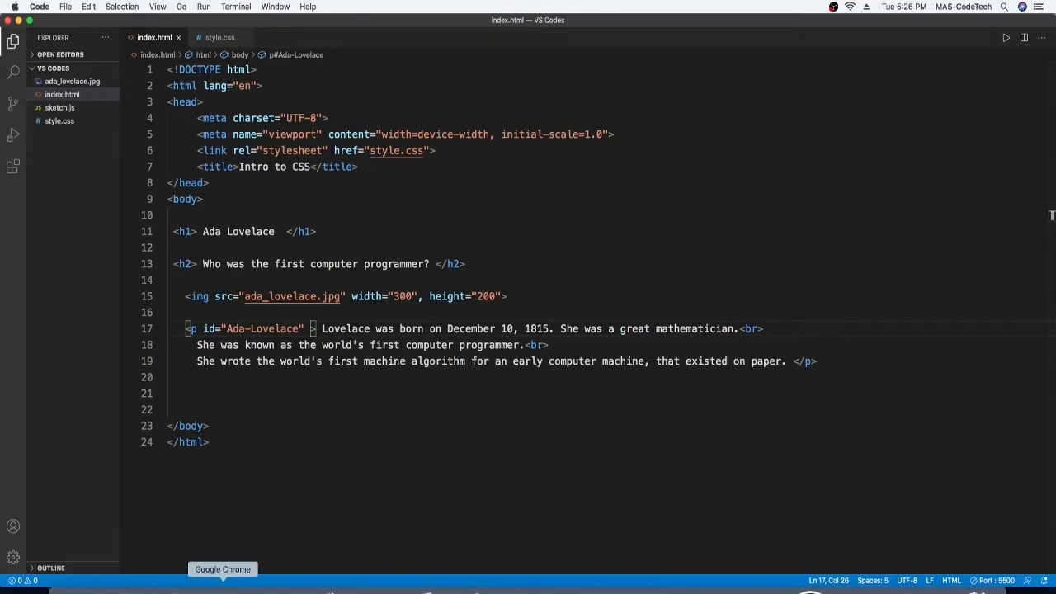
pyautogui.click(222, 569)
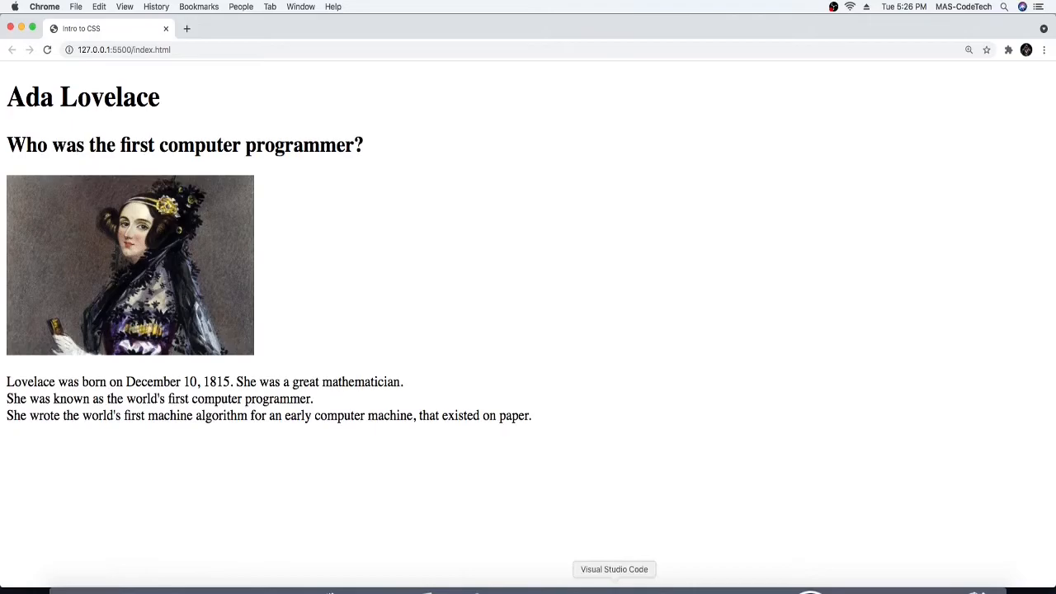
pyautogui.click(614, 569)
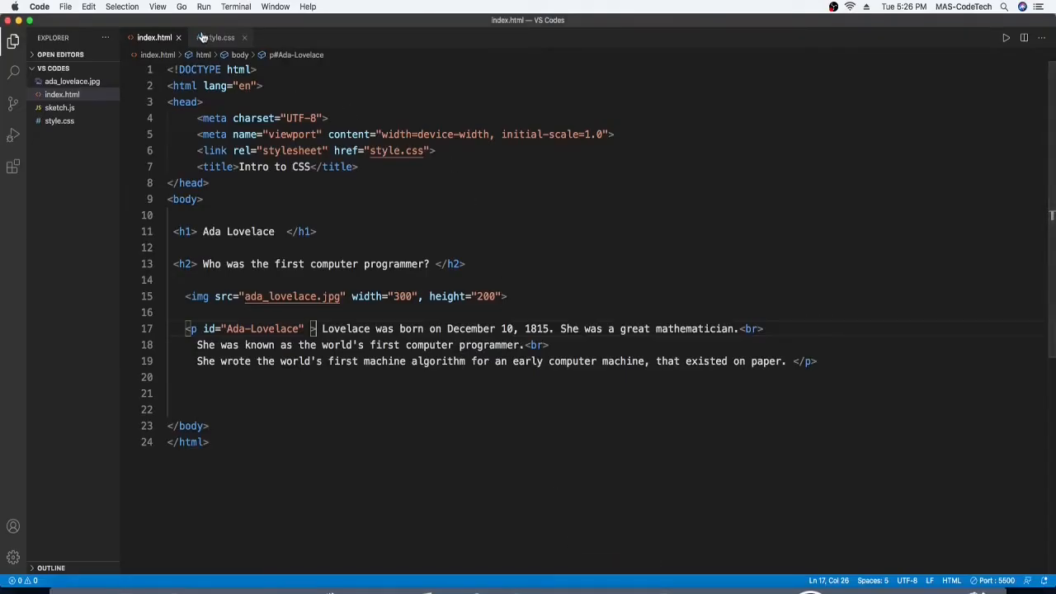
# - Open the empty style.css file in the editor
pyautogui.click(220, 37)
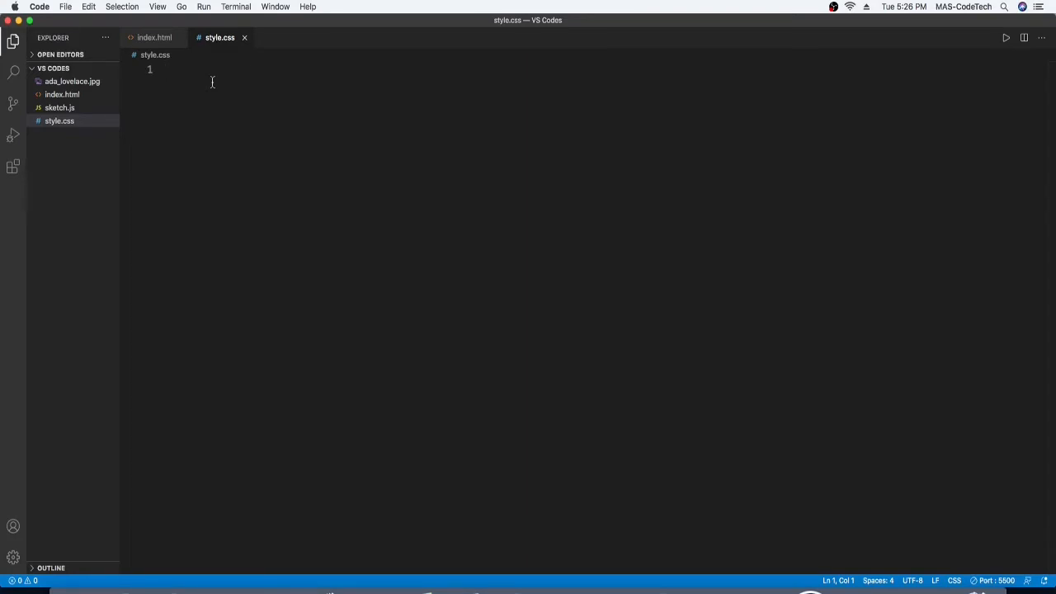
pyautogui.moveTo(270, 72)
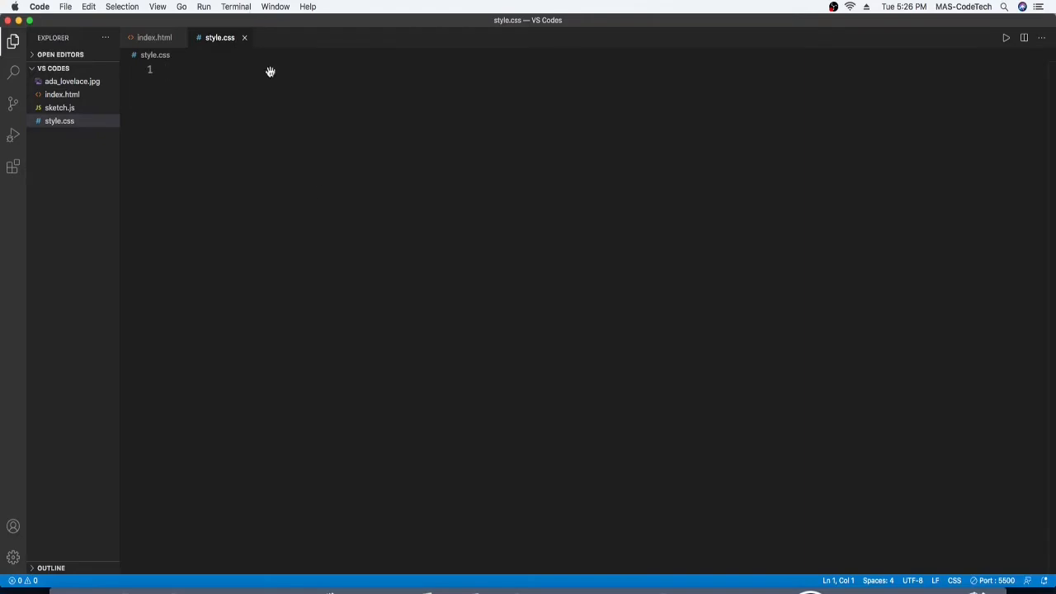
pyautogui.moveTo(441, 398)
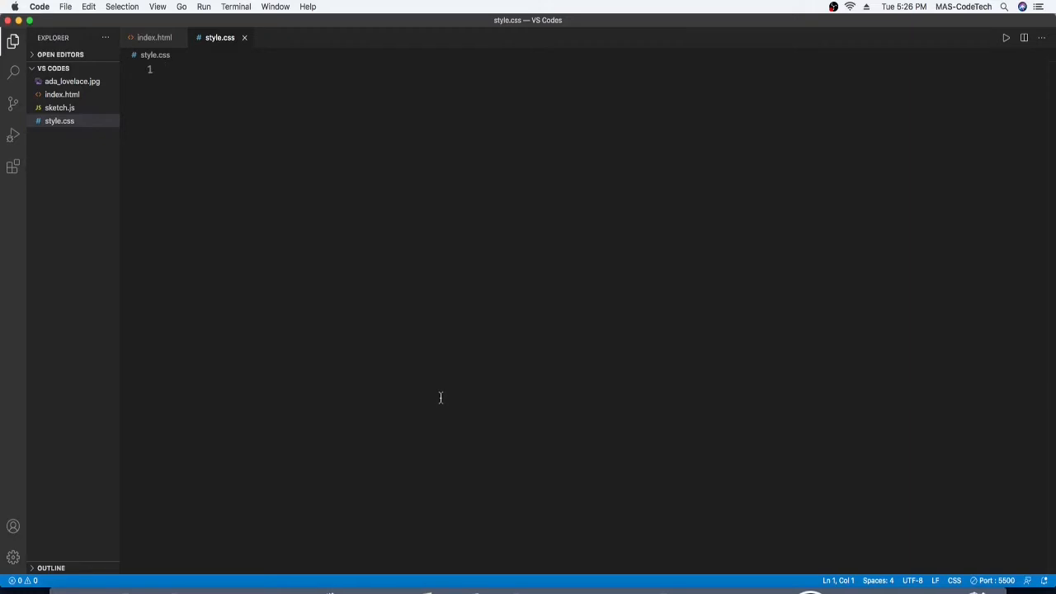
# - Write an empty #Ada-Lovelace { } rule in style.css with a blank line inside
pyautogui.write('#')
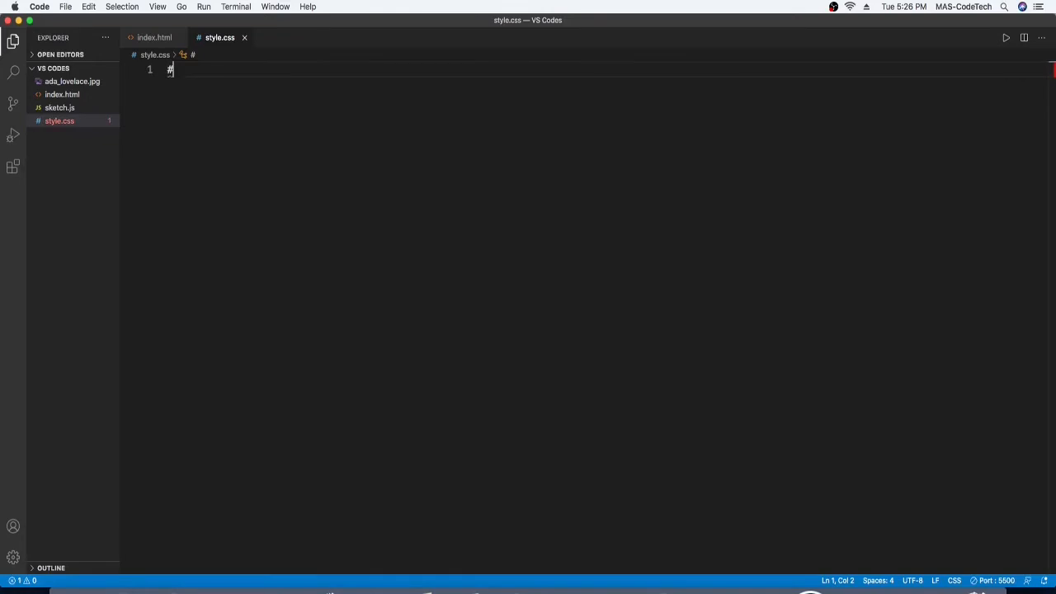
pyautogui.write('A')
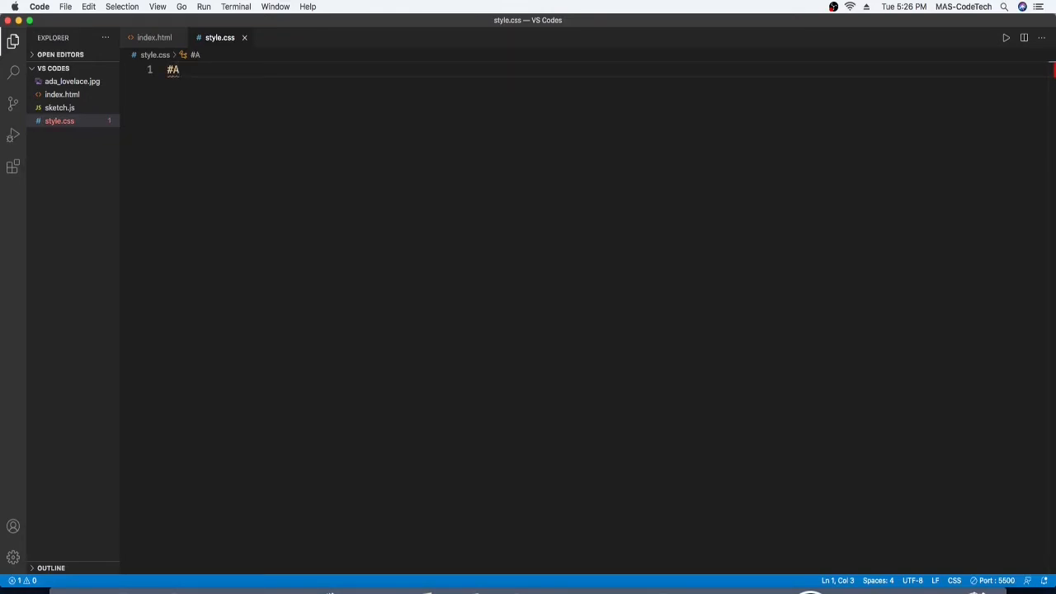
pyautogui.write('da-')
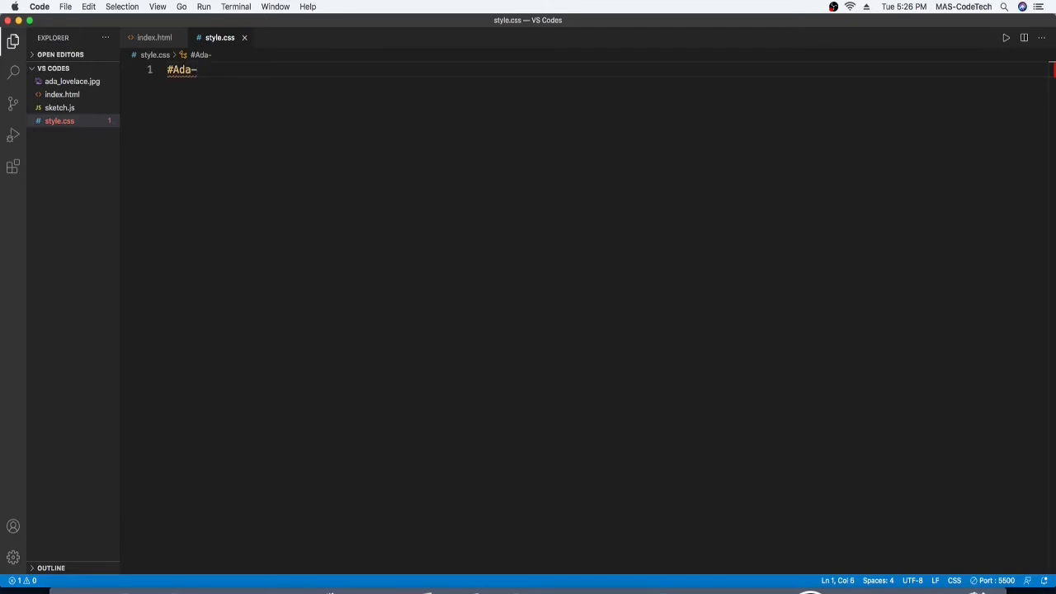
pyautogui.write('Love')
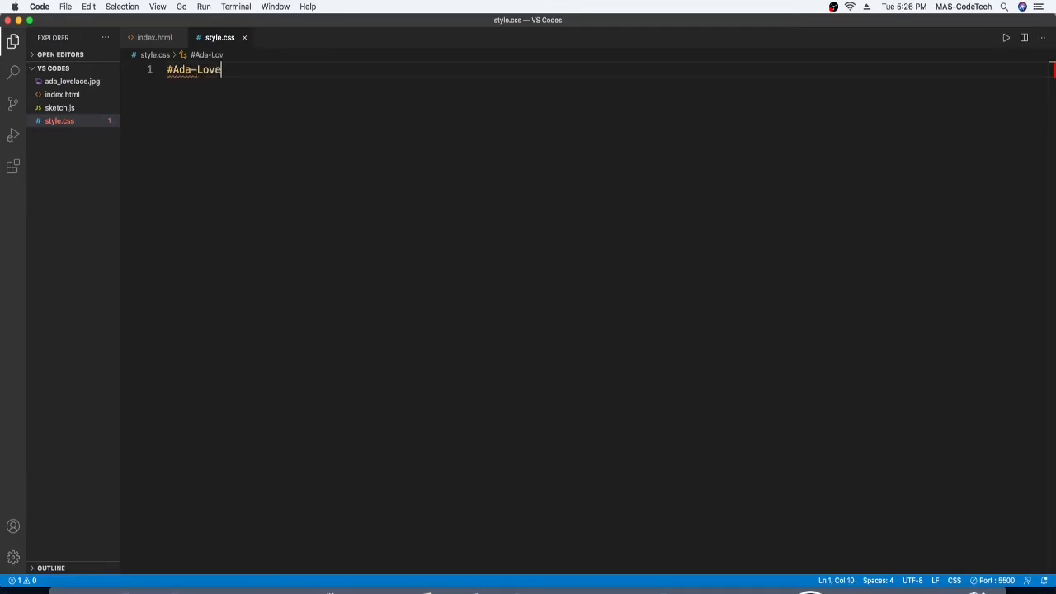
pyautogui.write('lace')
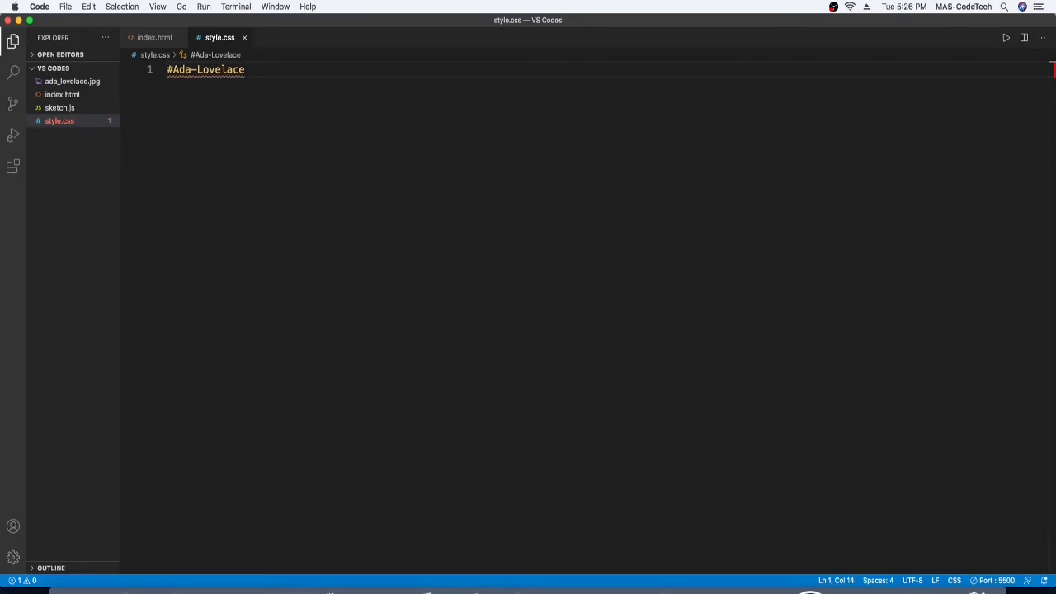
pyautogui.write('{}')
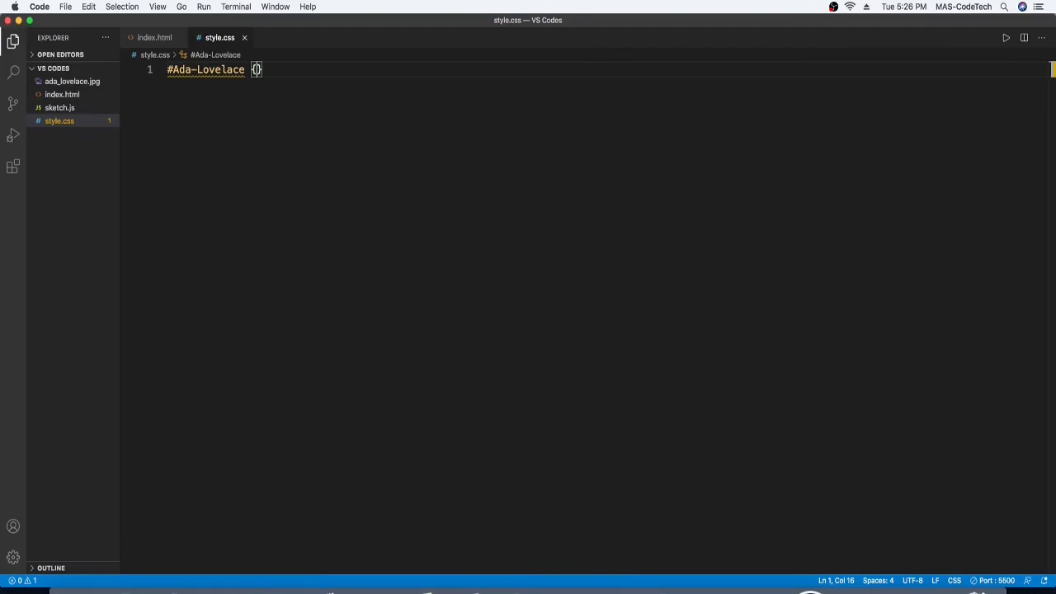
pyautogui.press('Return')
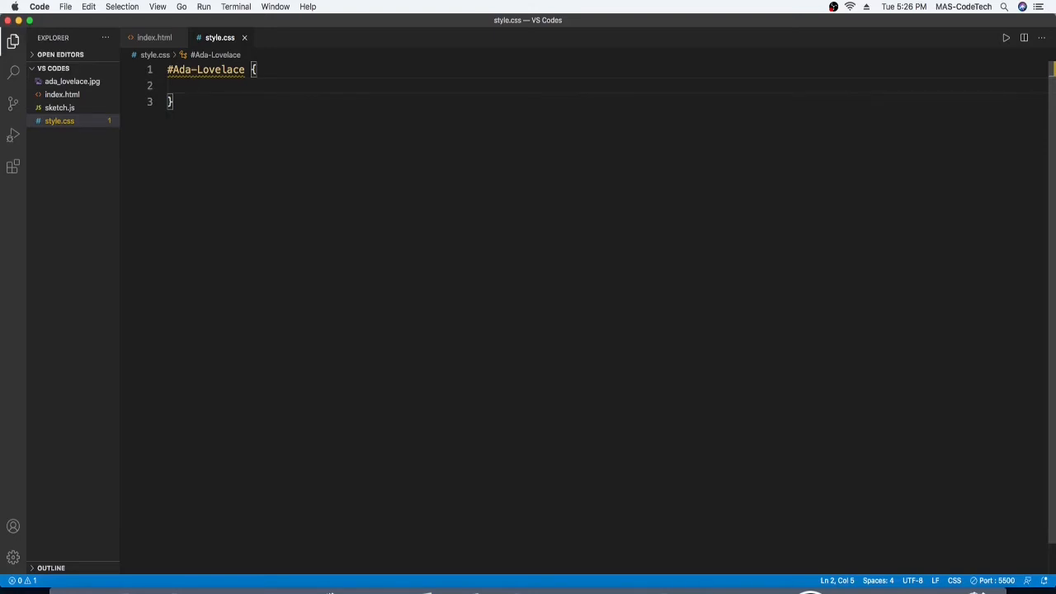
# - Add background-color: rgb(0, 0, 0) inside the rule using the rgb suggestion
pyautogui.write('back')
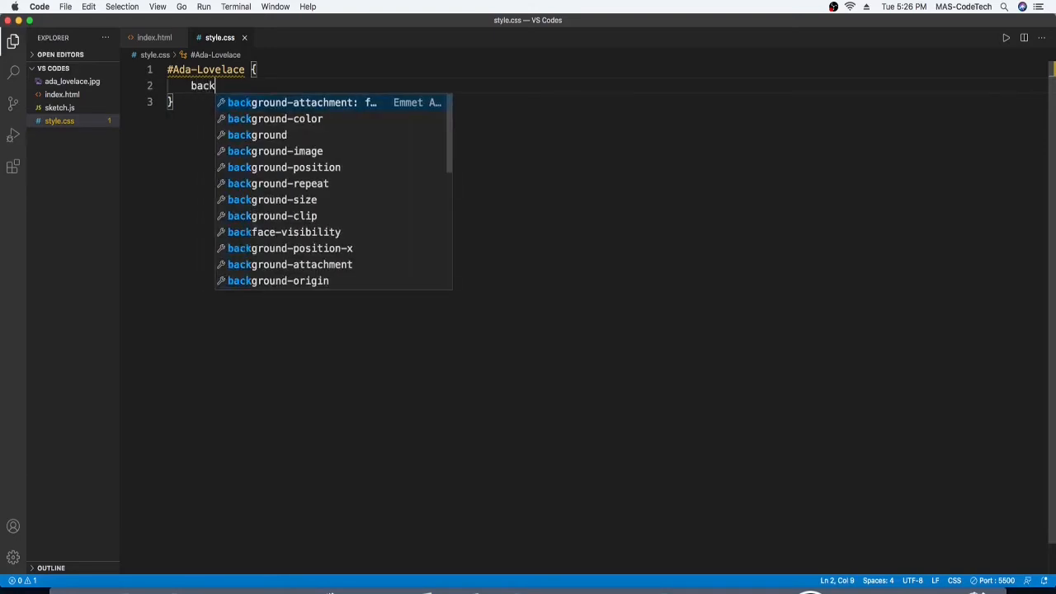
pyautogui.write('ground')
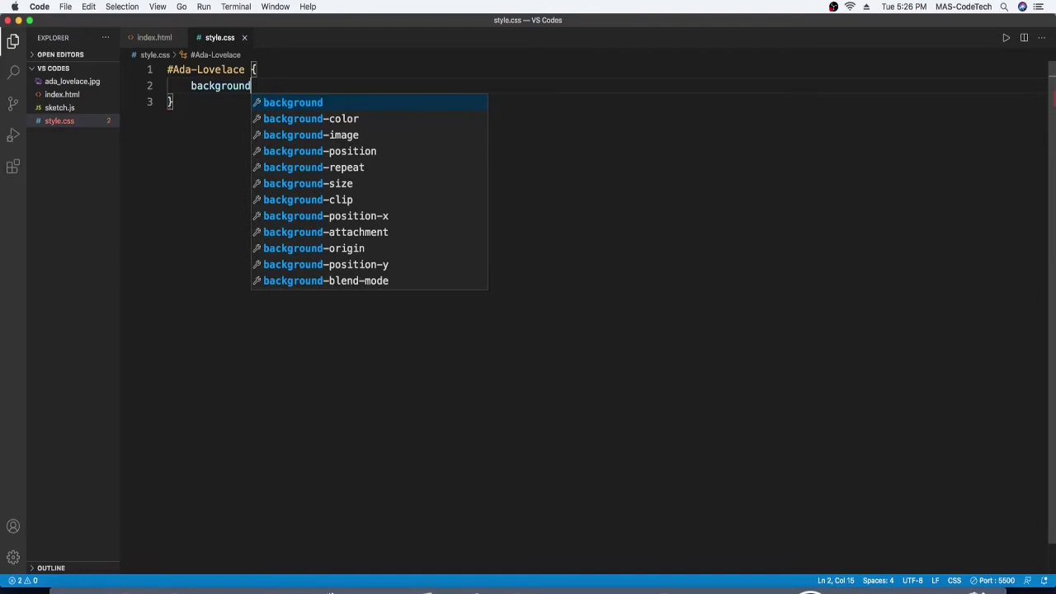
pyautogui.write('-')
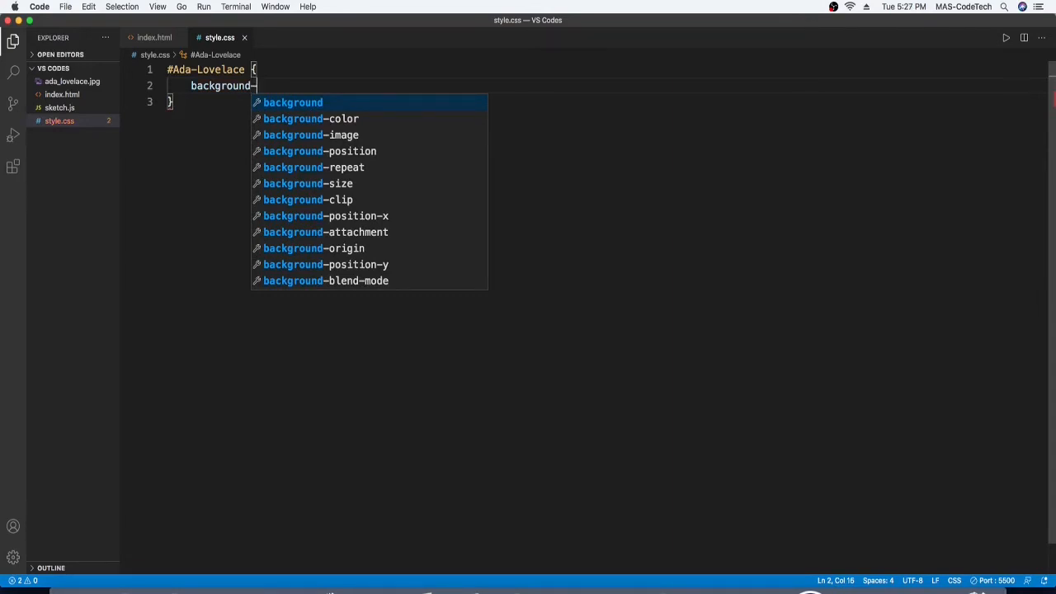
pyautogui.write('colo')
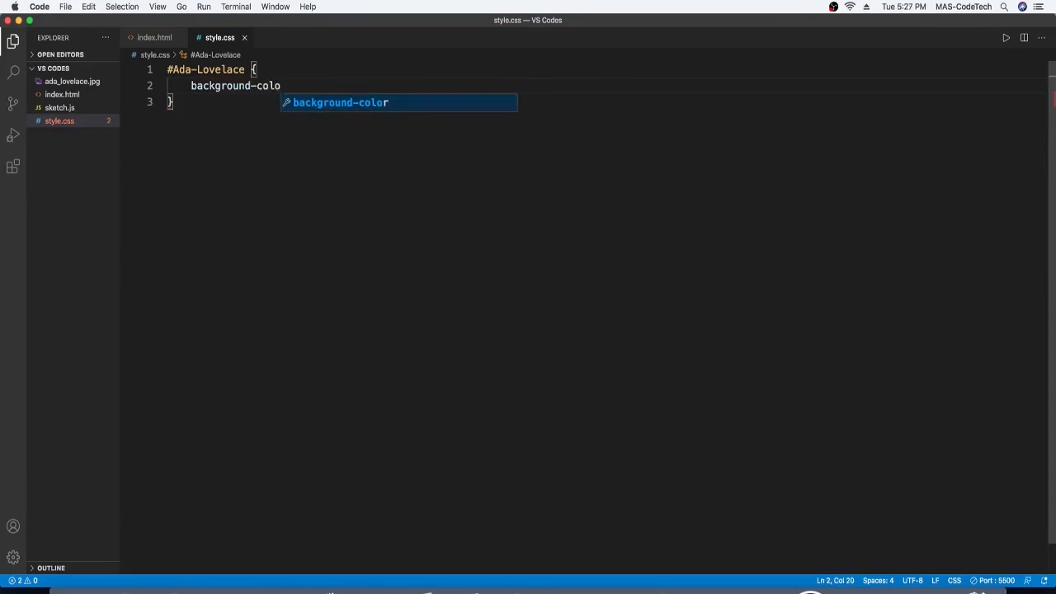
pyautogui.write('r:')
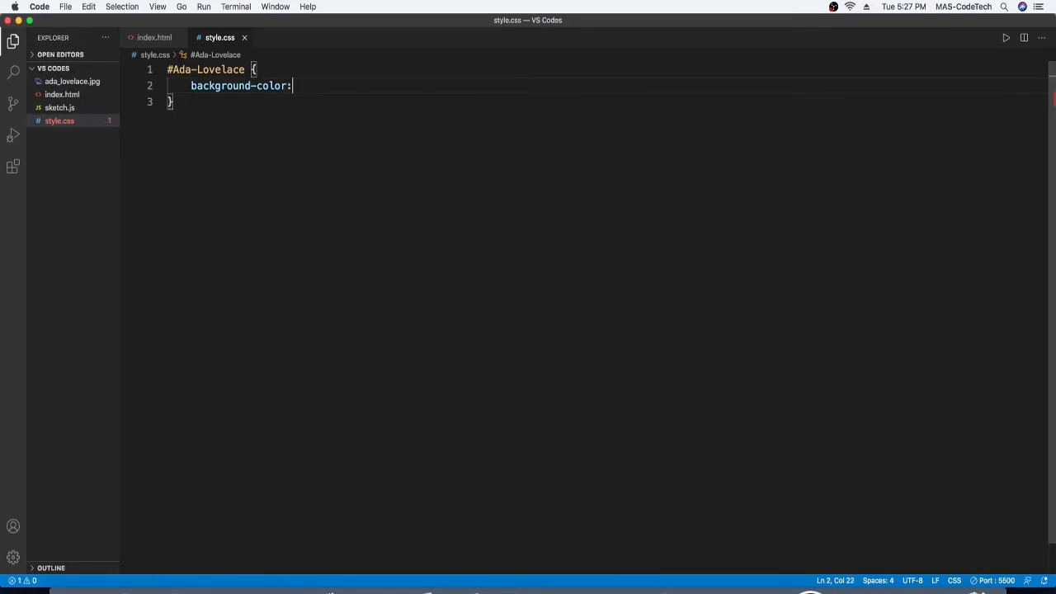
pyautogui.write('" "')
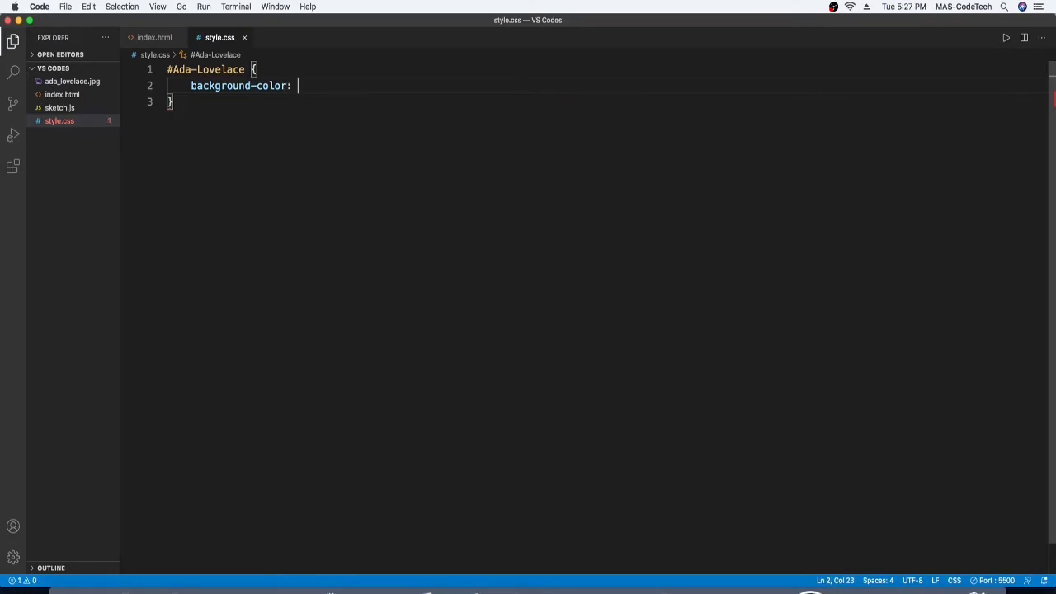
pyautogui.write('r')
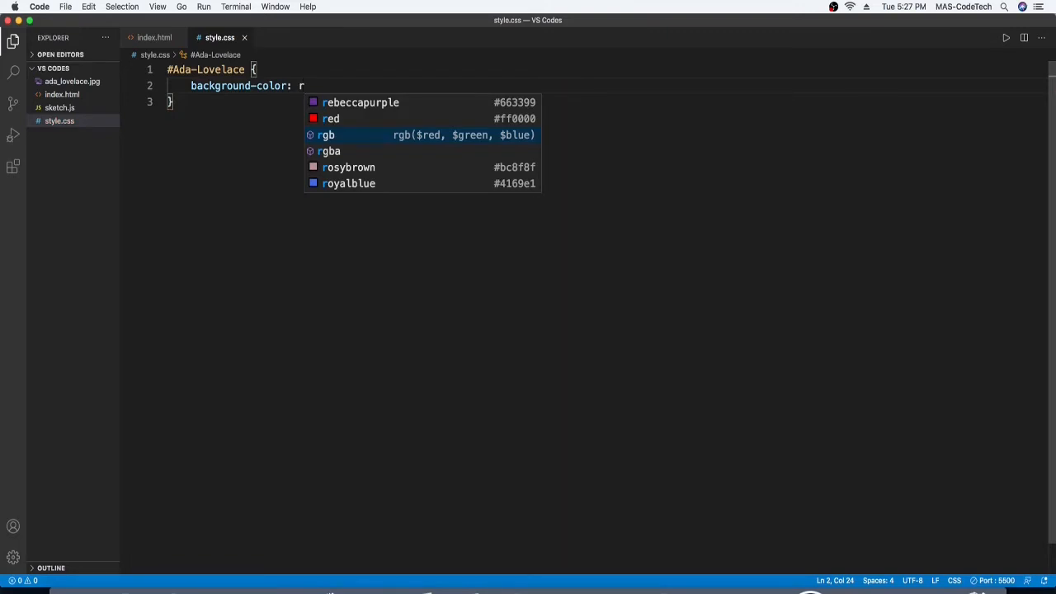
pyautogui.write('gb')
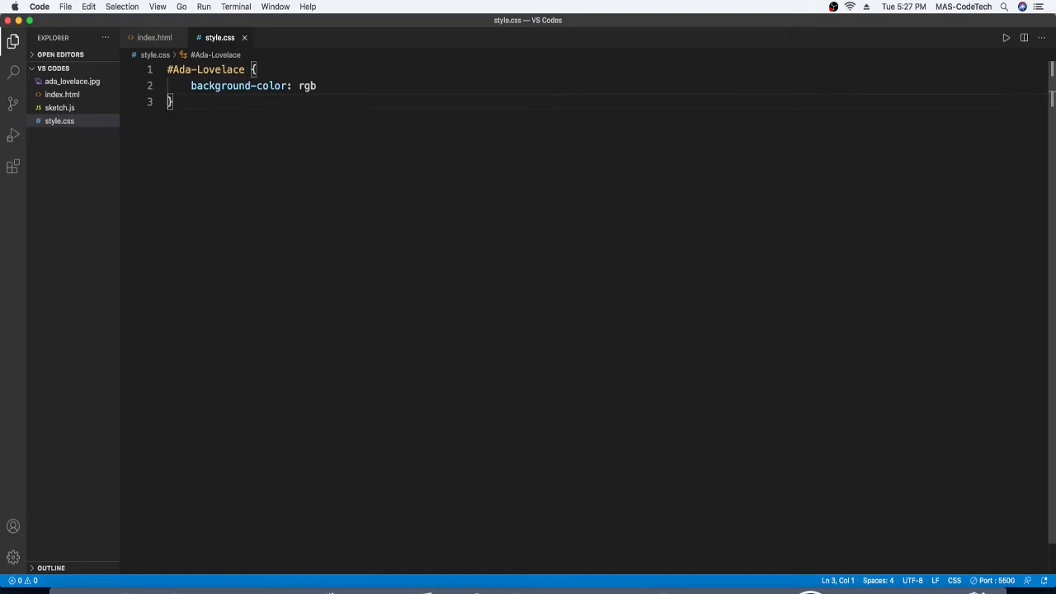
pyautogui.press('Backspace')
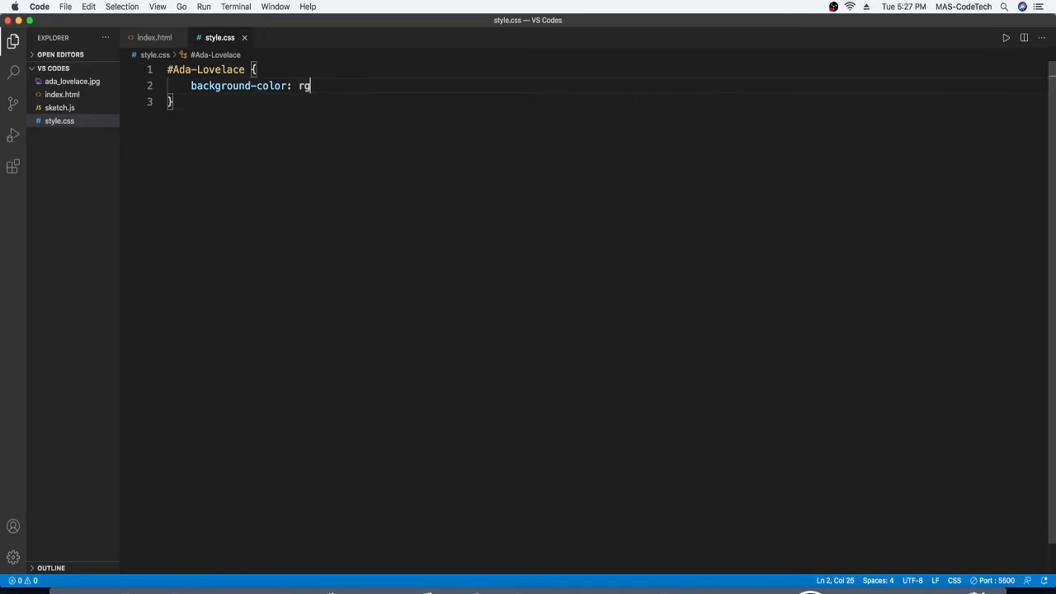
pyautogui.press('backspace')
pyautogui.write('b(red, green, blue')
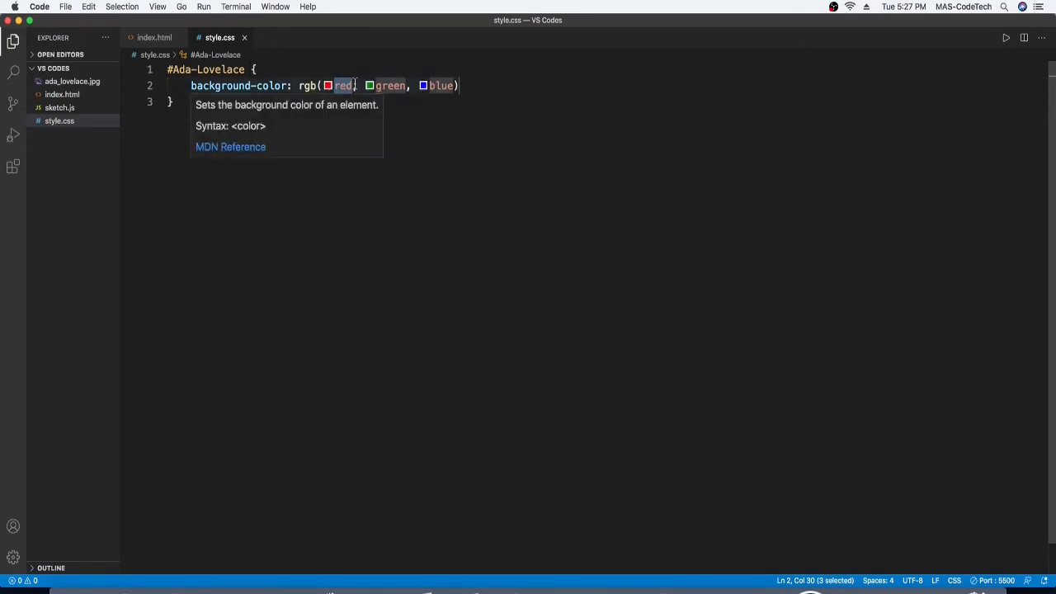
pyautogui.write('0')
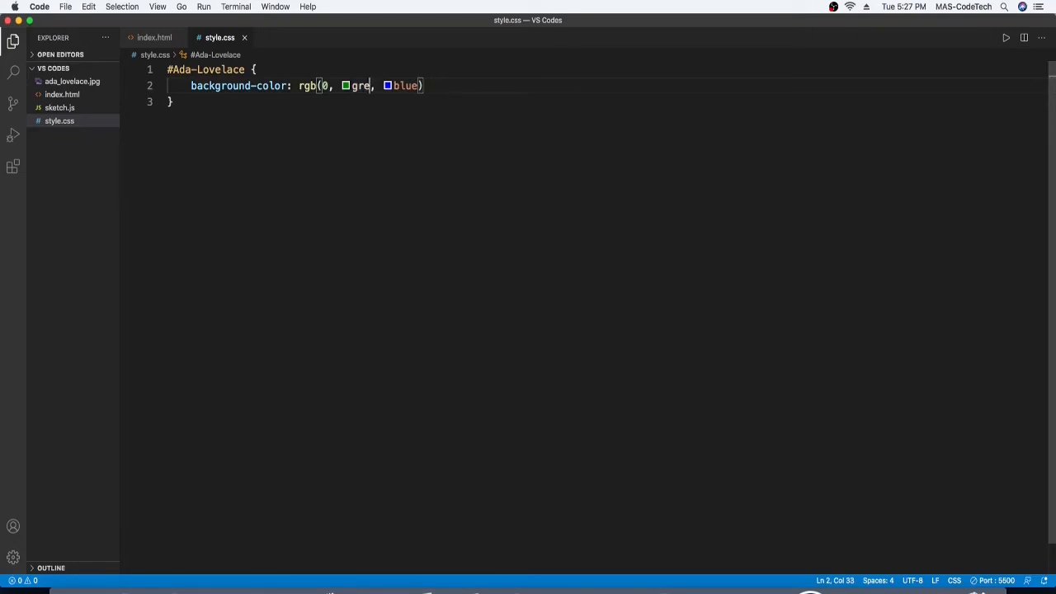
pyautogui.write('0')
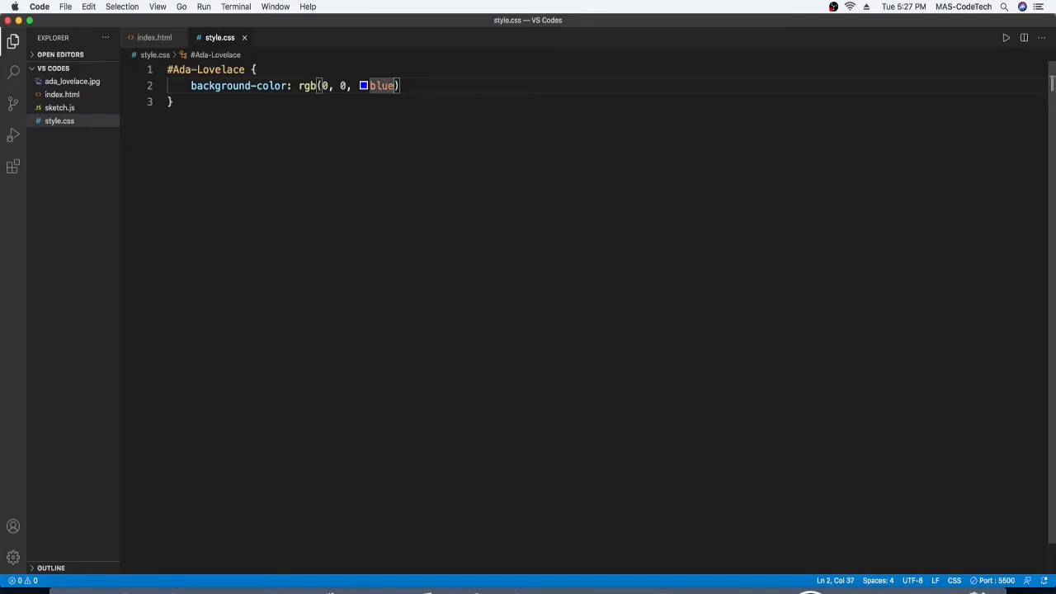
pyautogui.write('0')
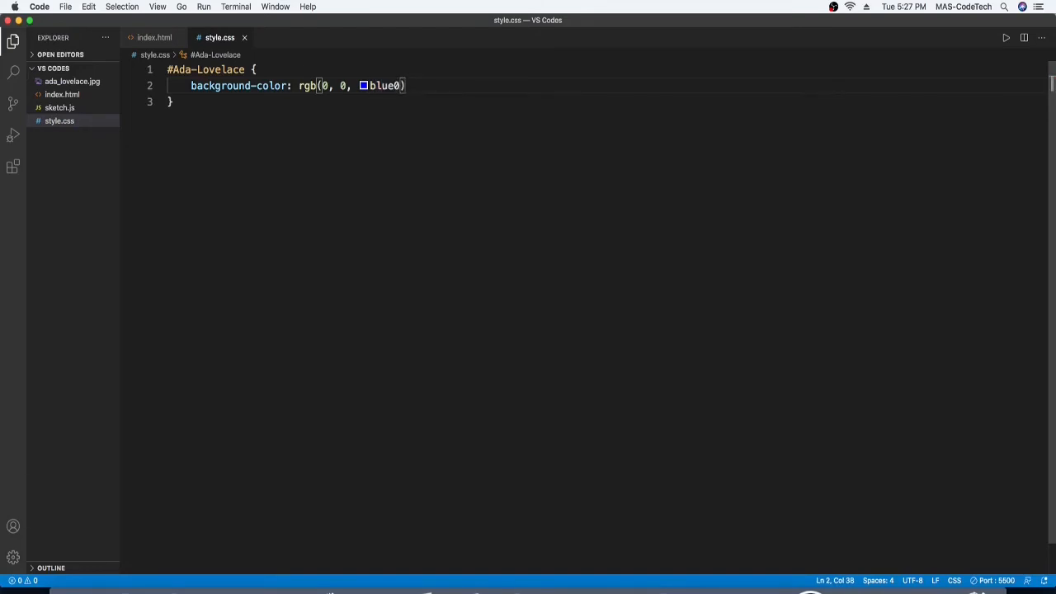
pyautogui.write('0')
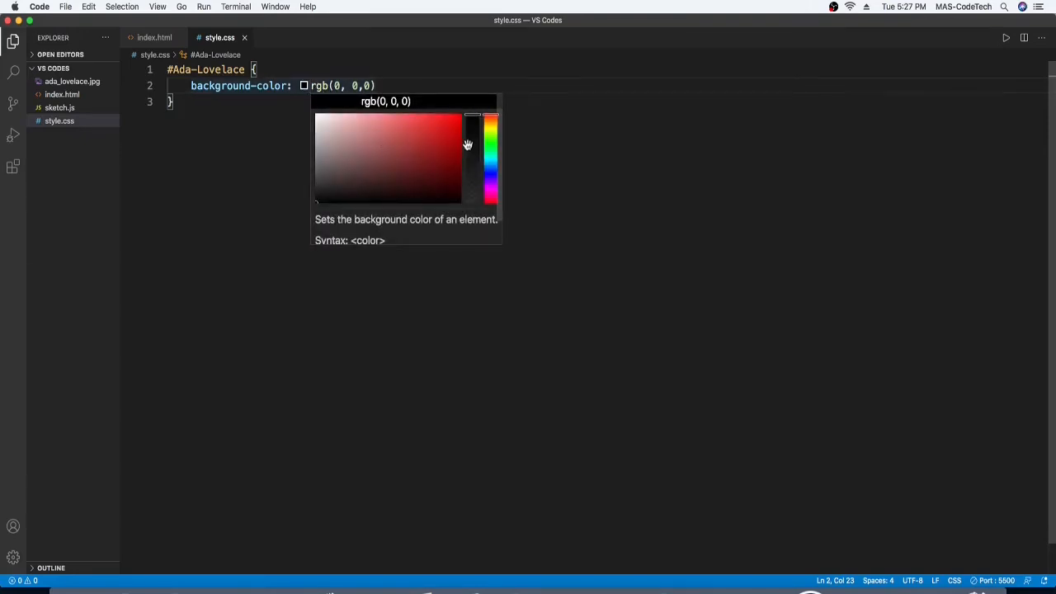
# - Pick bright green rgb(43, 255, 0) in the colour picker for the background
pyautogui.click(492, 138)
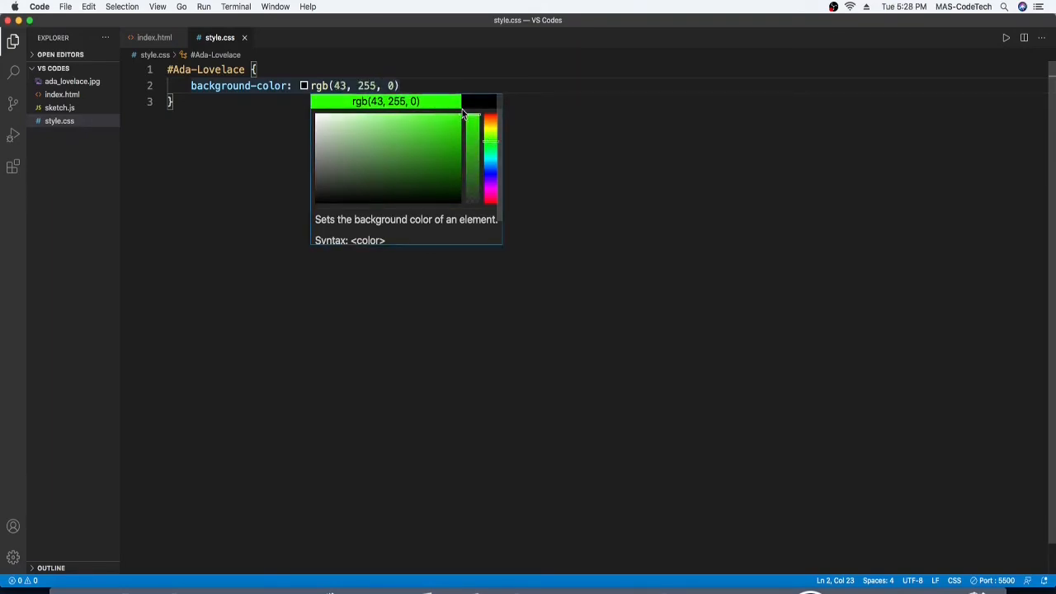
pyautogui.click(437, 280)
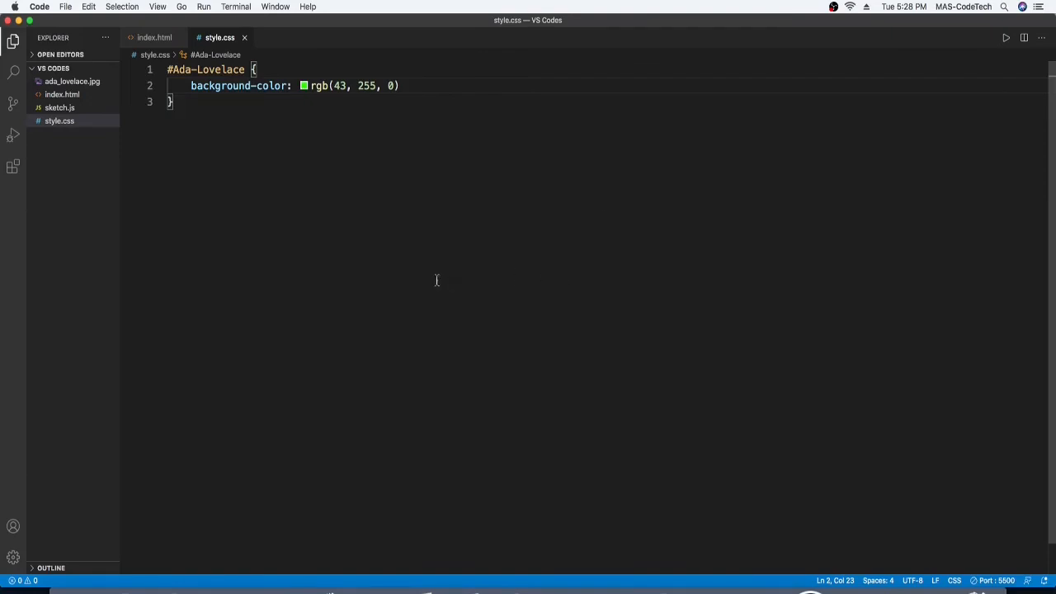
pyautogui.moveTo(614, 585)
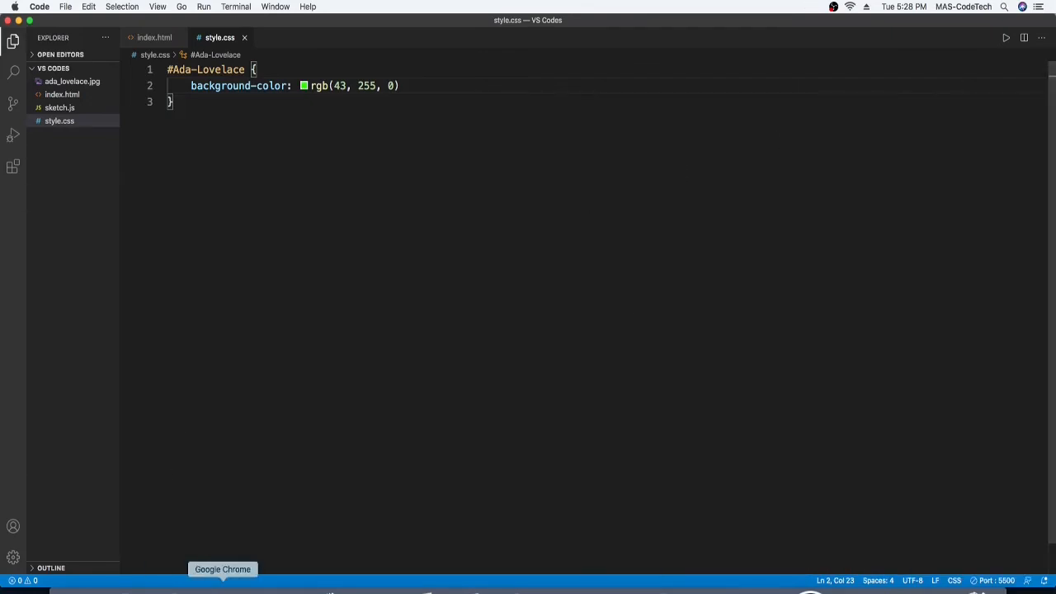
# - View the Lovelace paragraph on its bright green background in Chrome
pyautogui.click(222, 569)
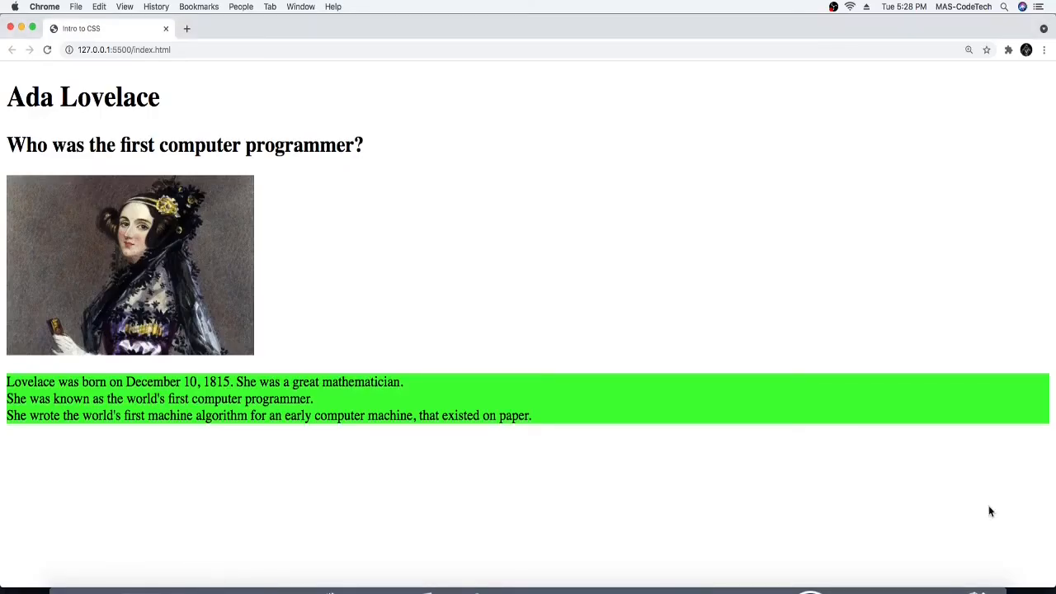
pyautogui.moveTo(635, 584)
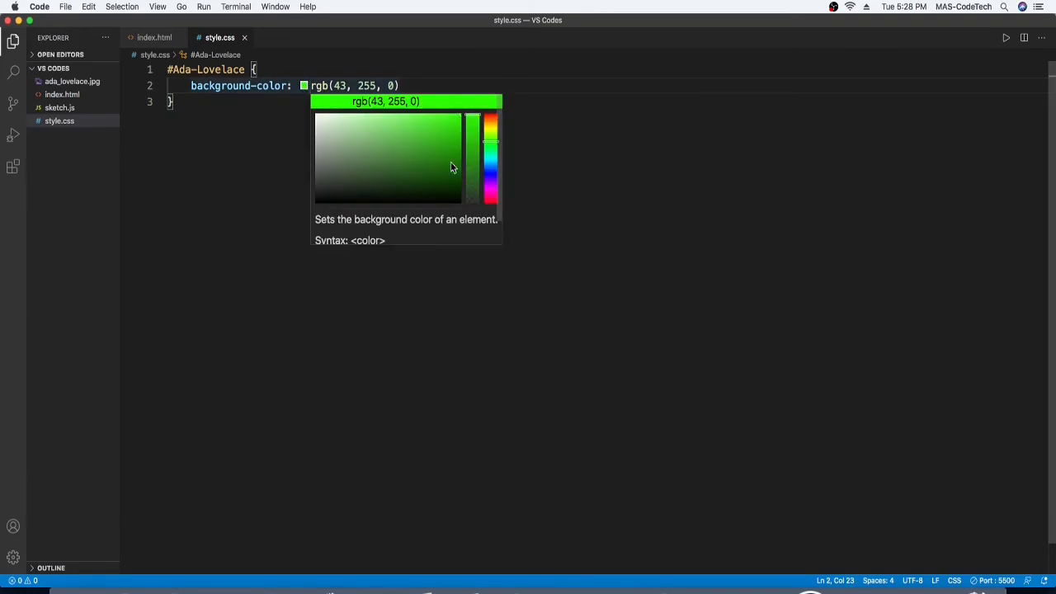
# - Slide the picker's hue through the blues until the background reads rgb(47, 0, 255)
pyautogui.moveTo(491, 142); pyautogui.dragTo(491, 173)
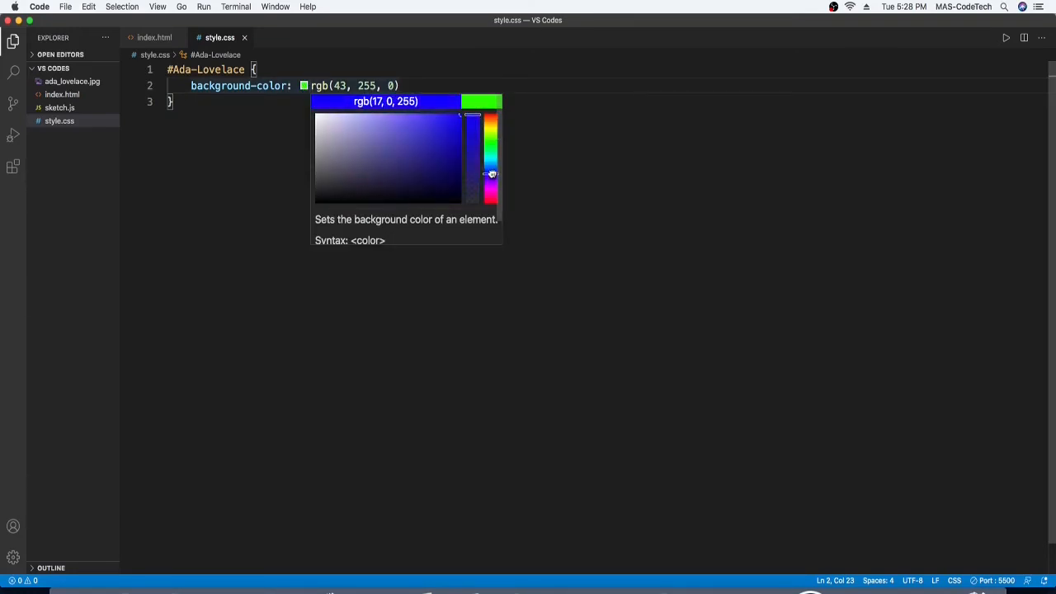
pyautogui.moveTo(492, 173); pyautogui.dragTo(492, 165)
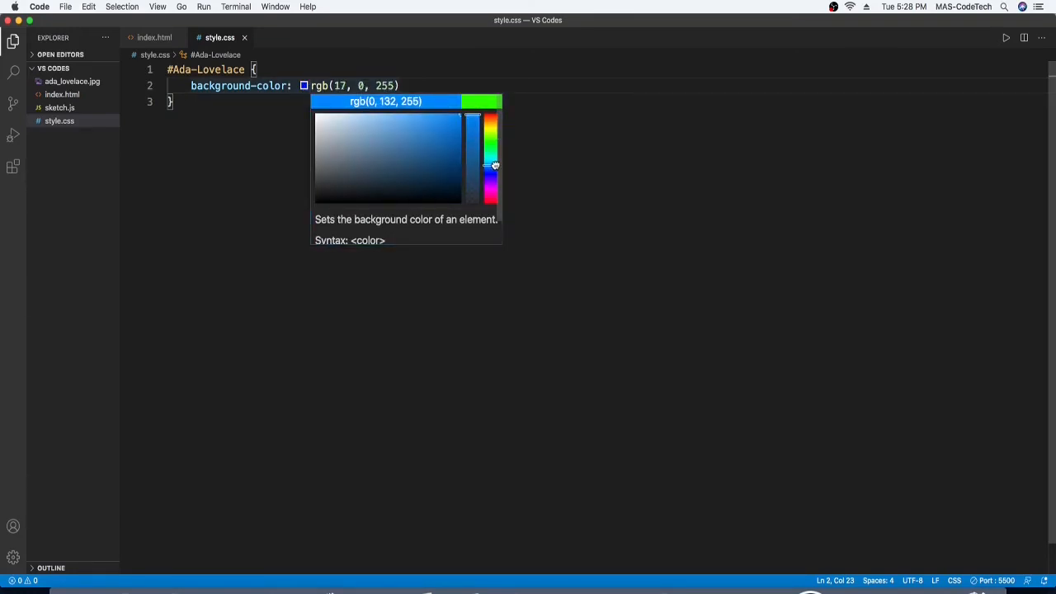
pyautogui.moveTo(489, 165); pyautogui.dragTo(491, 179)
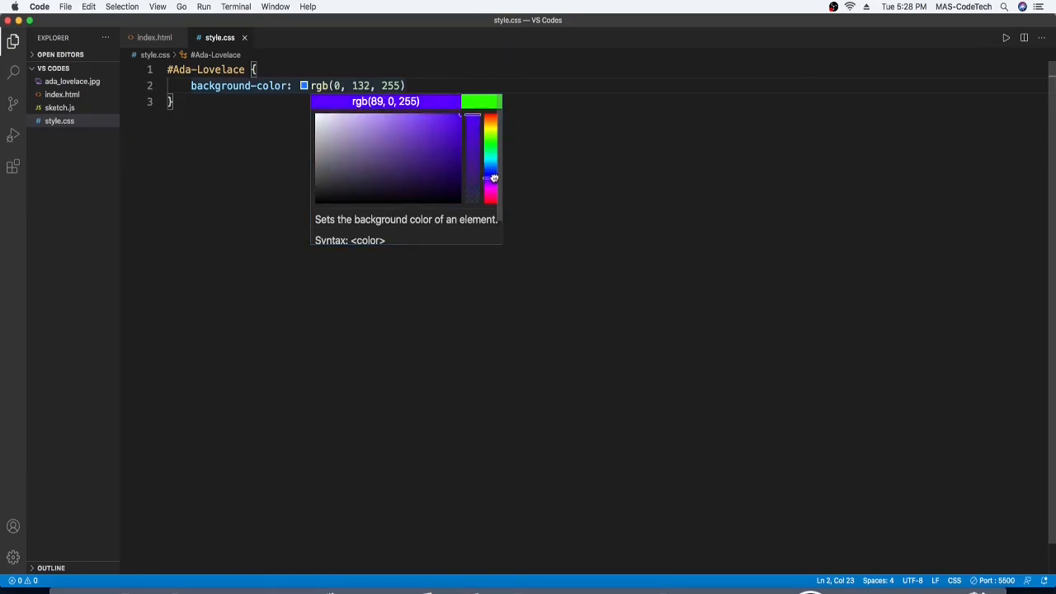
pyautogui.moveTo(492, 177); pyautogui.dragTo(492, 161)
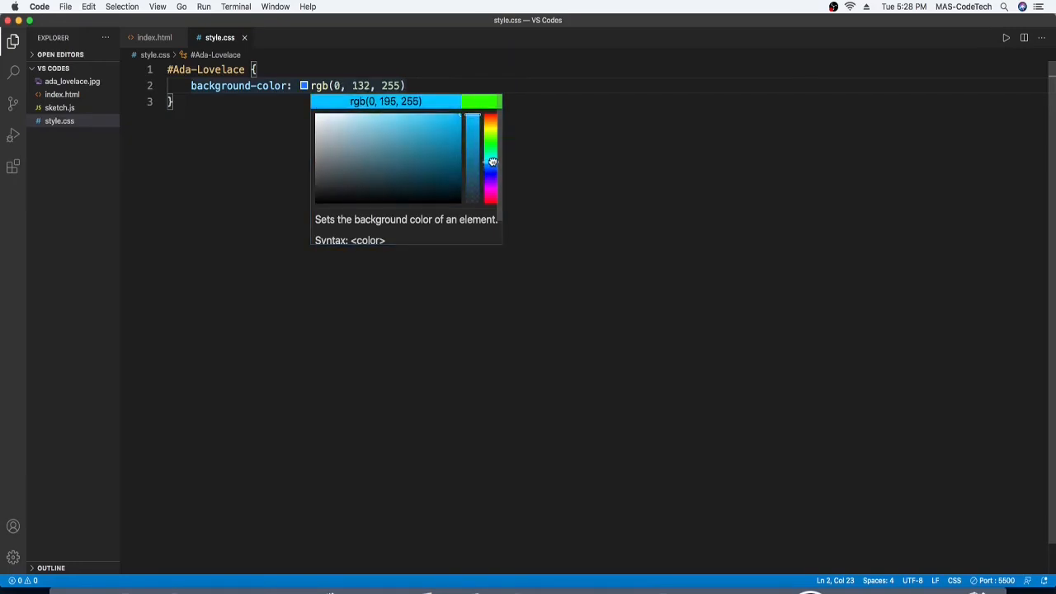
pyautogui.moveTo(492, 161); pyautogui.dragTo(490, 166)
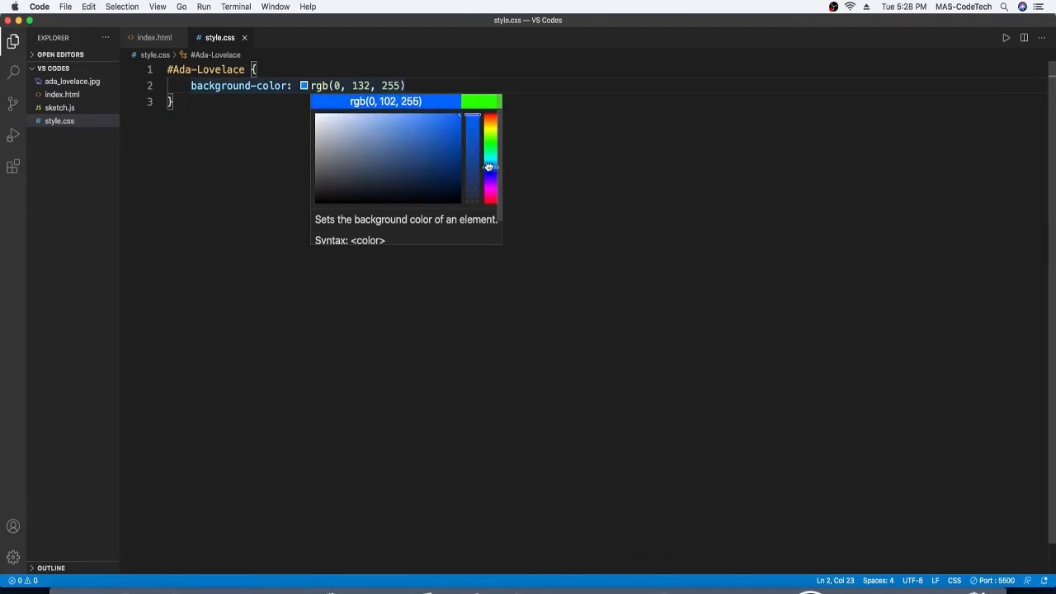
pyautogui.moveTo(489, 167); pyautogui.dragTo(488, 173)
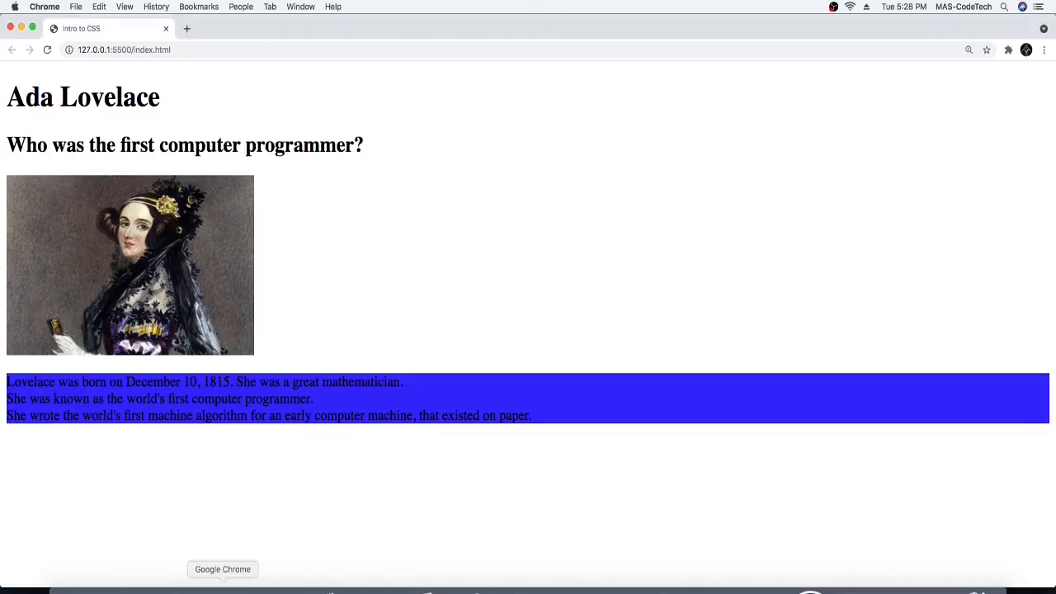
pyautogui.moveTo(996, 5)
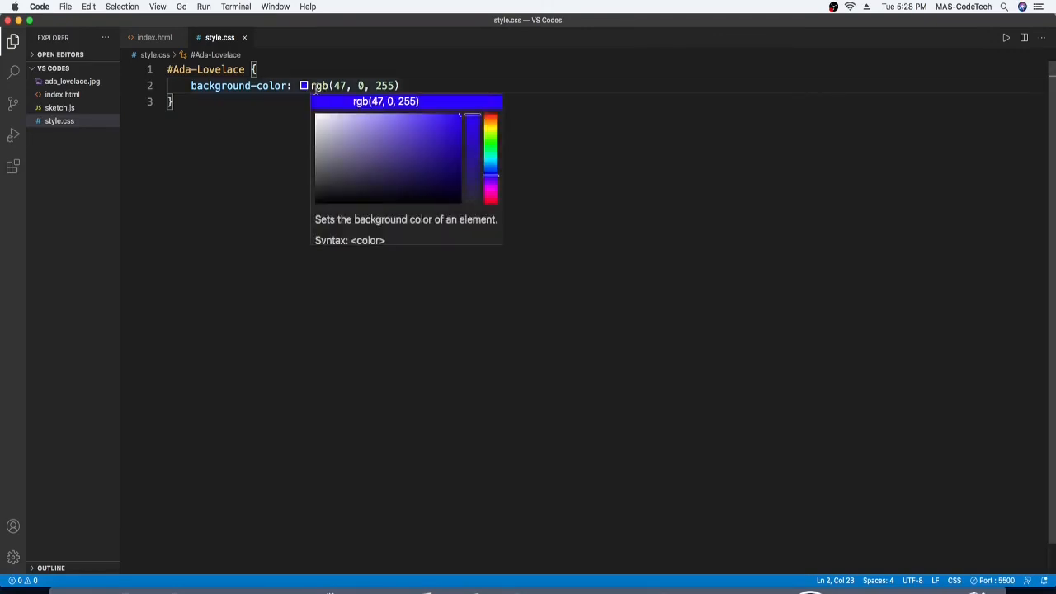
pyautogui.moveTo(355, 130)
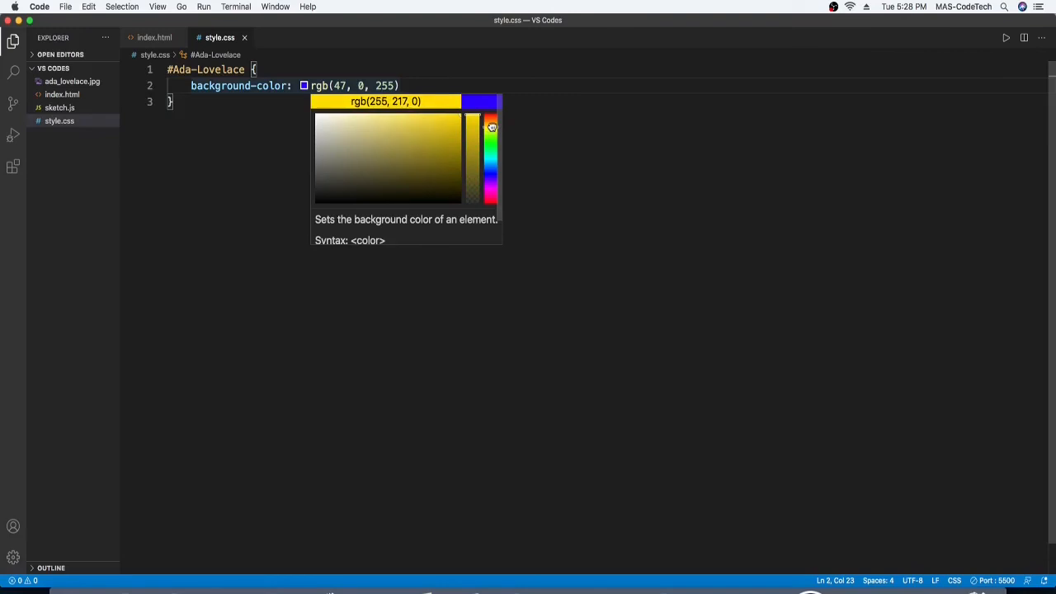
# - Move the picker's hue slider to bright yellow for the paragraph background
pyautogui.moveTo(491, 127); pyautogui.dragTo(493, 130)
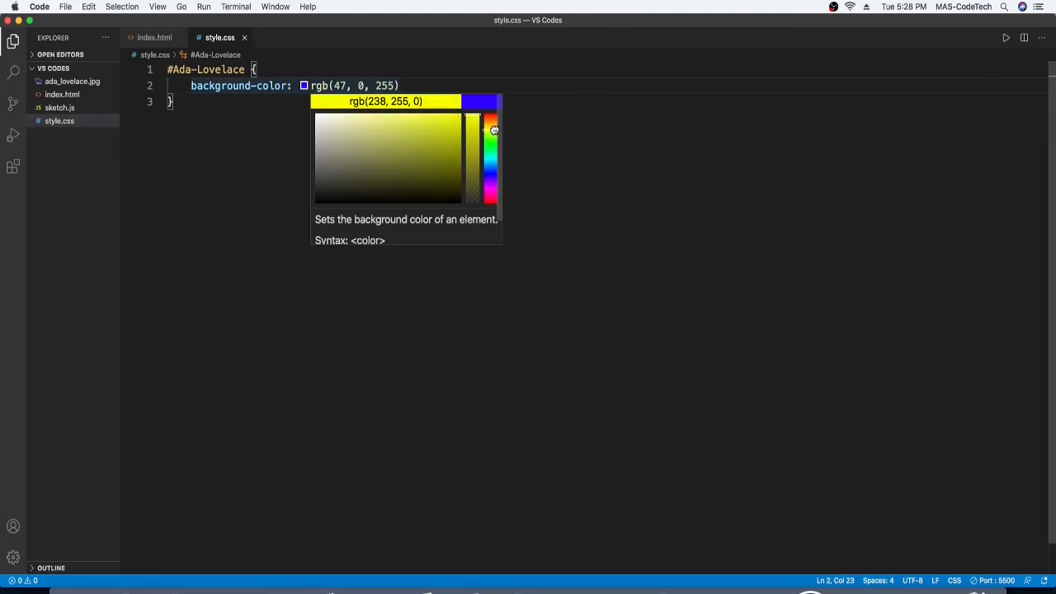
pyautogui.moveTo(494, 130); pyautogui.dragTo(491, 136)
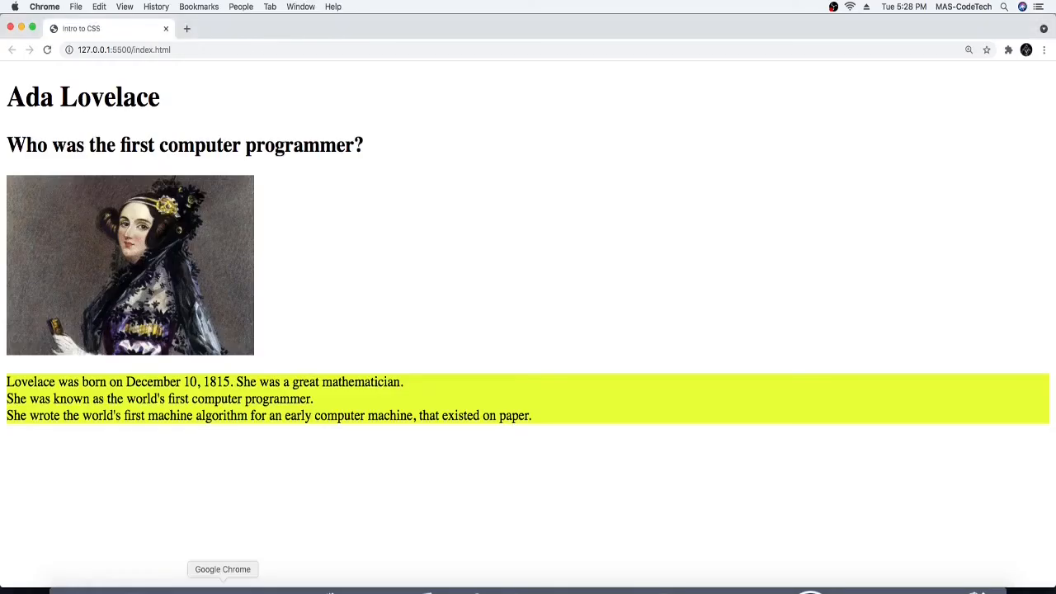
pyautogui.moveTo(271, 586)
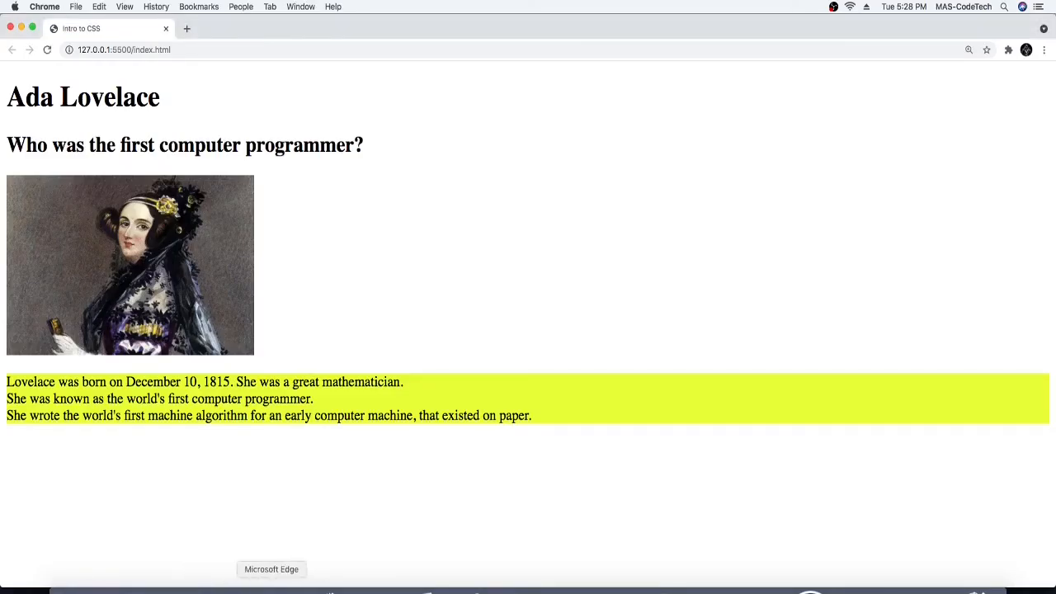
pyautogui.moveTo(419, 568)
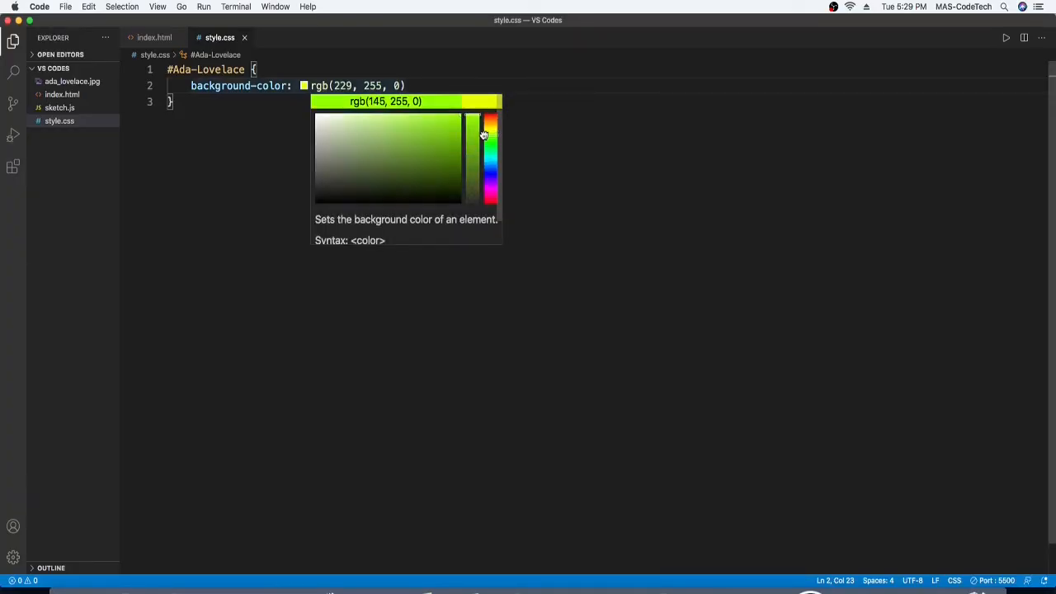
# - Set the background to orange rgb(255, 136, 0), check Chrome, and return to VS Code
pyautogui.moveTo(485, 135); pyautogui.dragTo(487, 115)
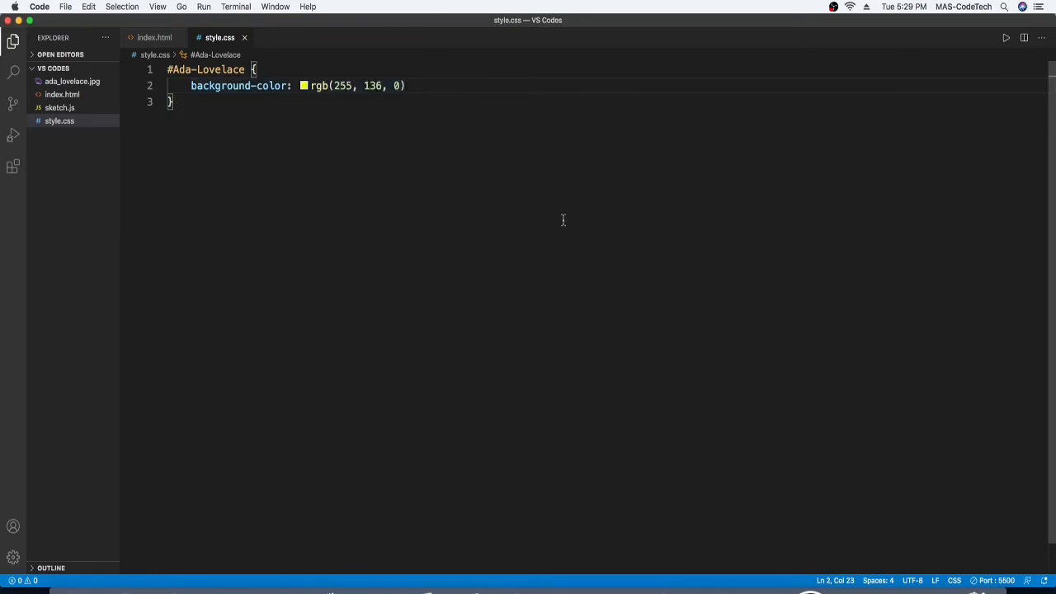
pyautogui.moveTo(173, 586)
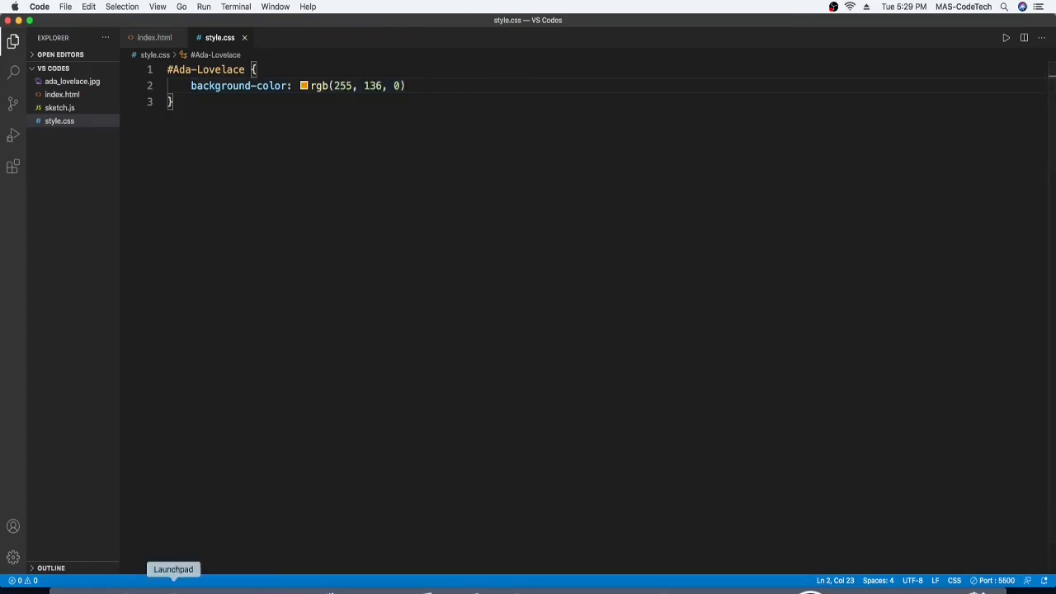
pyautogui.moveTo(223, 569)
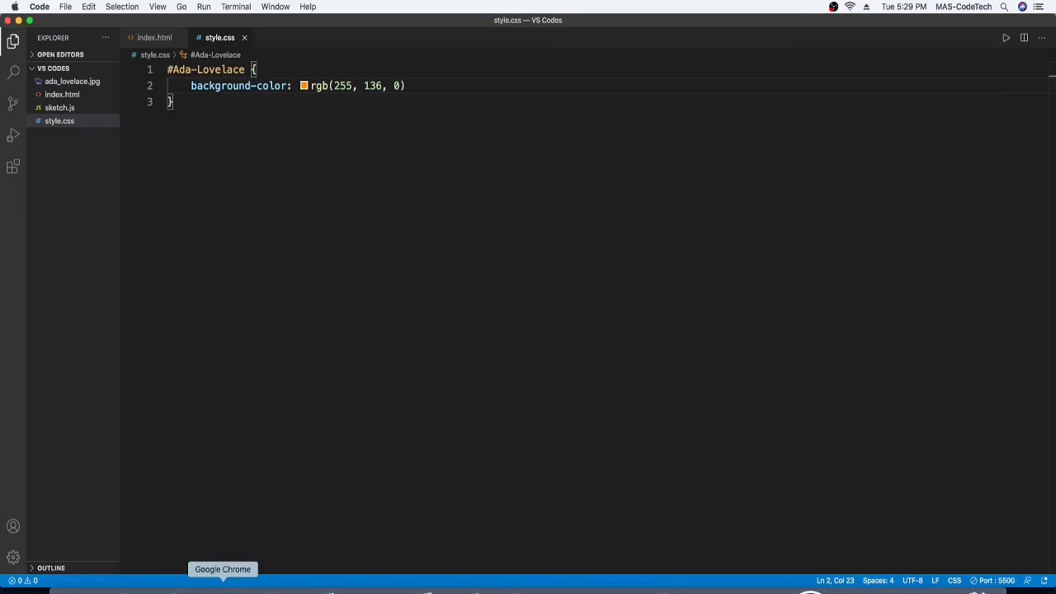
pyautogui.click(222, 569)
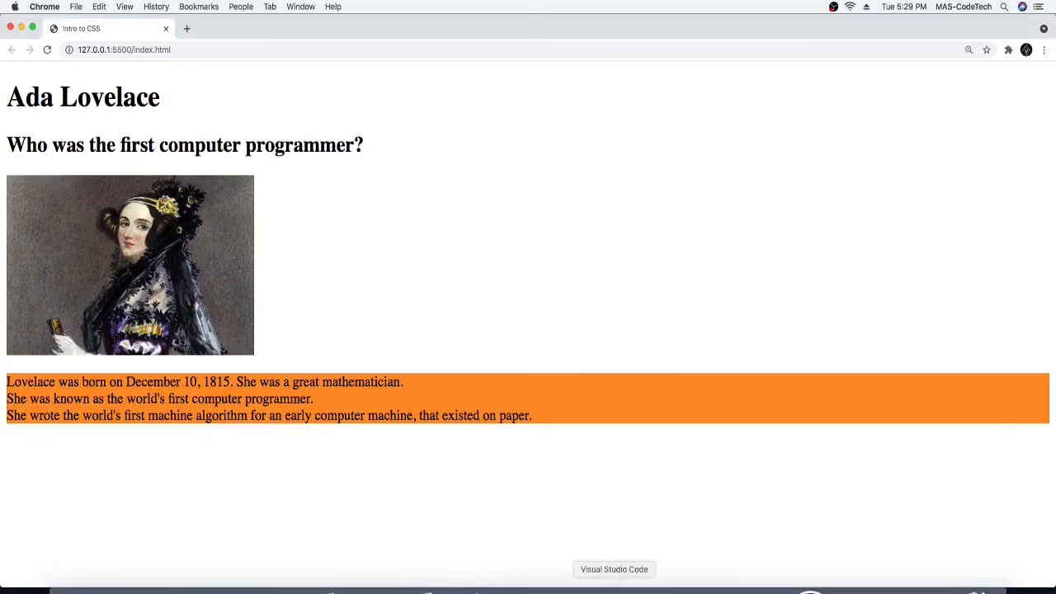
pyautogui.click(614, 569)
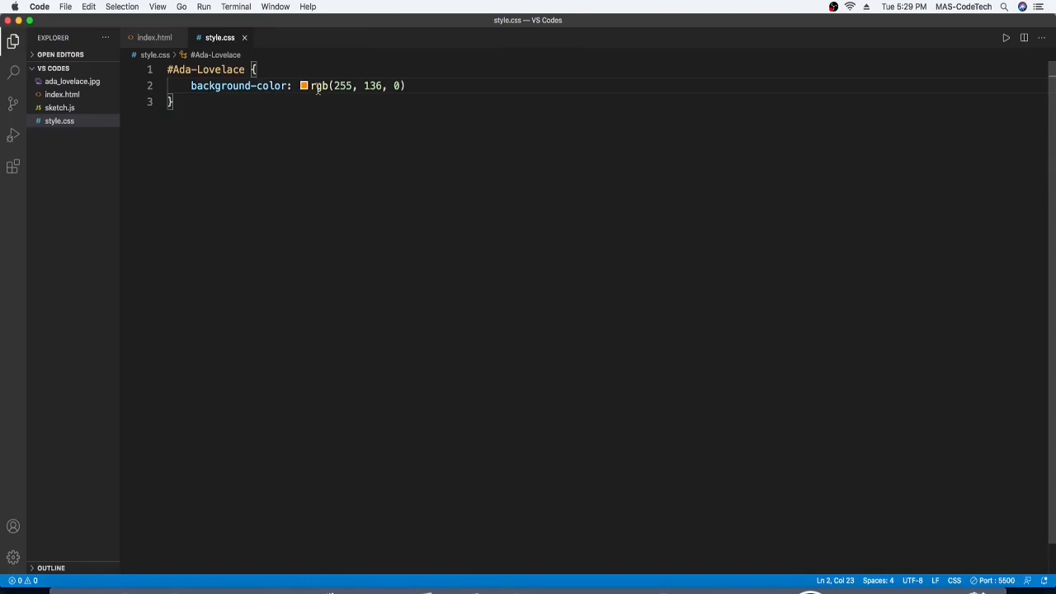
# - Open the colour picker and slide the hue to sea green
pyautogui.click(304, 85)
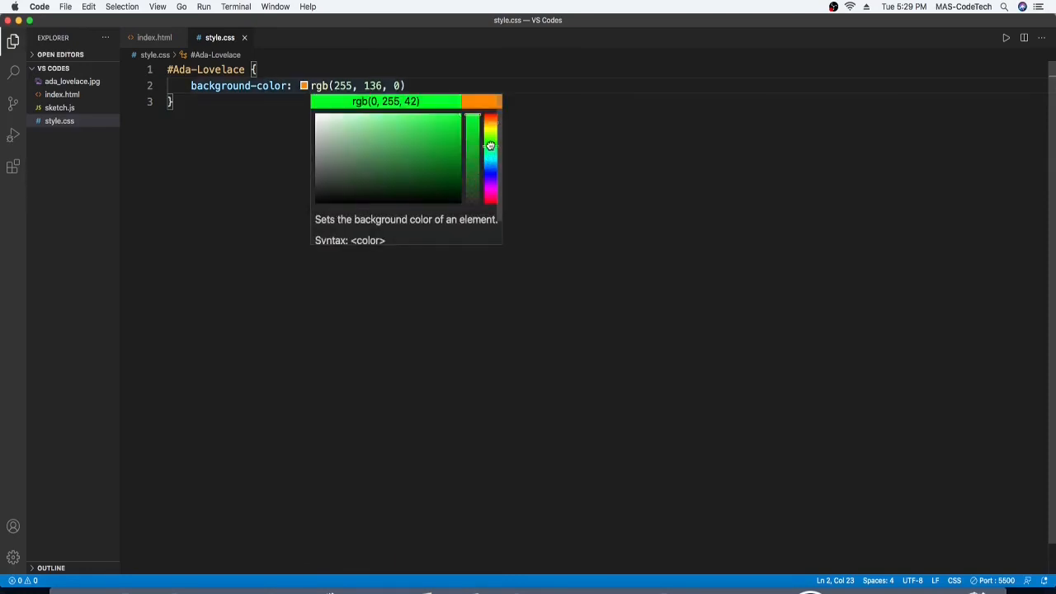
pyautogui.moveTo(490, 146); pyautogui.dragTo(491, 154)
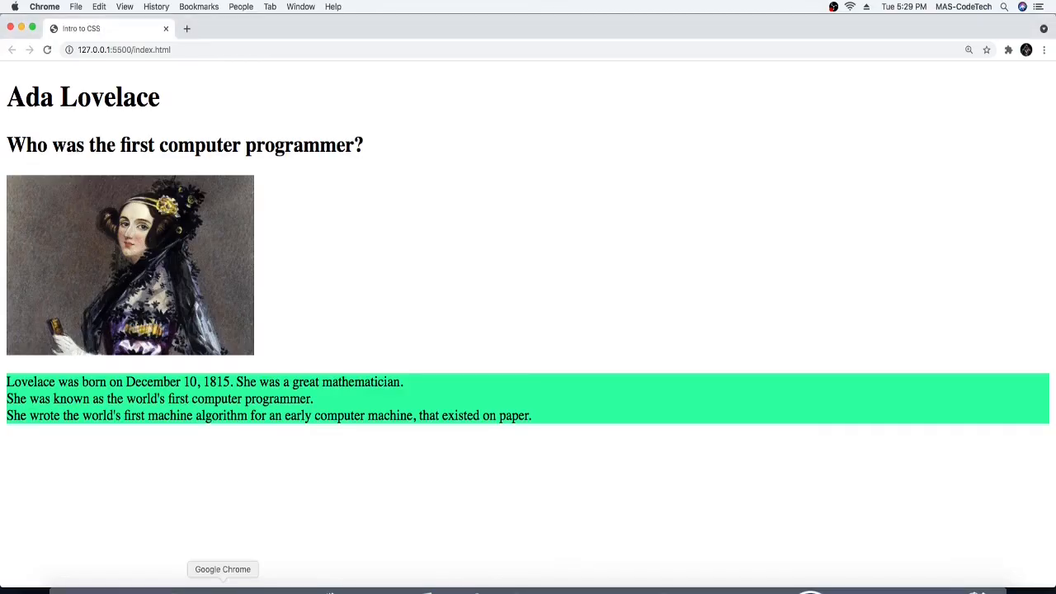
pyautogui.moveTo(614, 582)
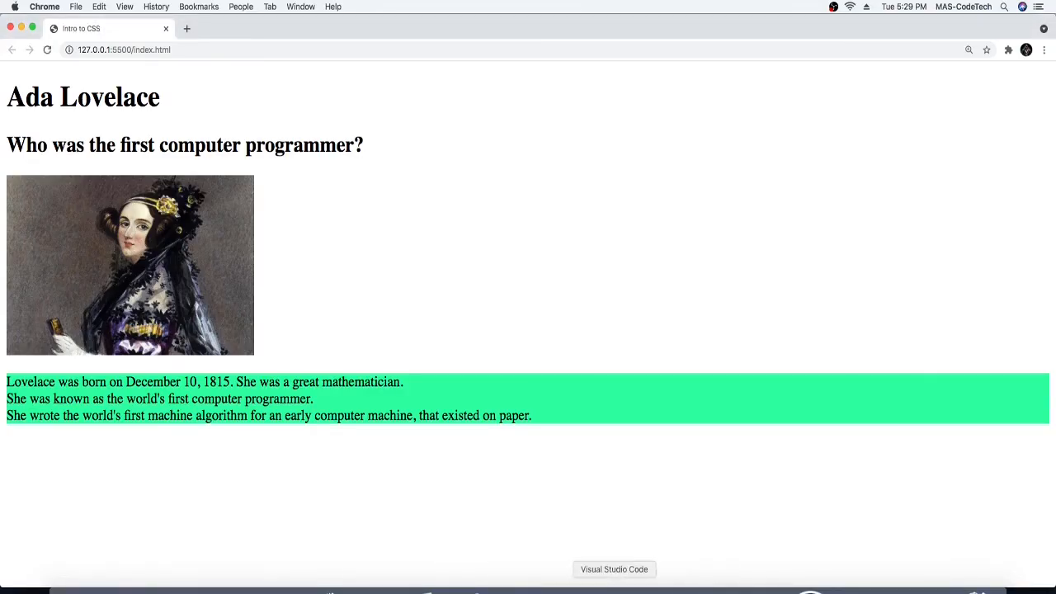
# - Return to Style.css in the editor after confirming the sea green paragraph in Chrome
pyautogui.click(614, 569)
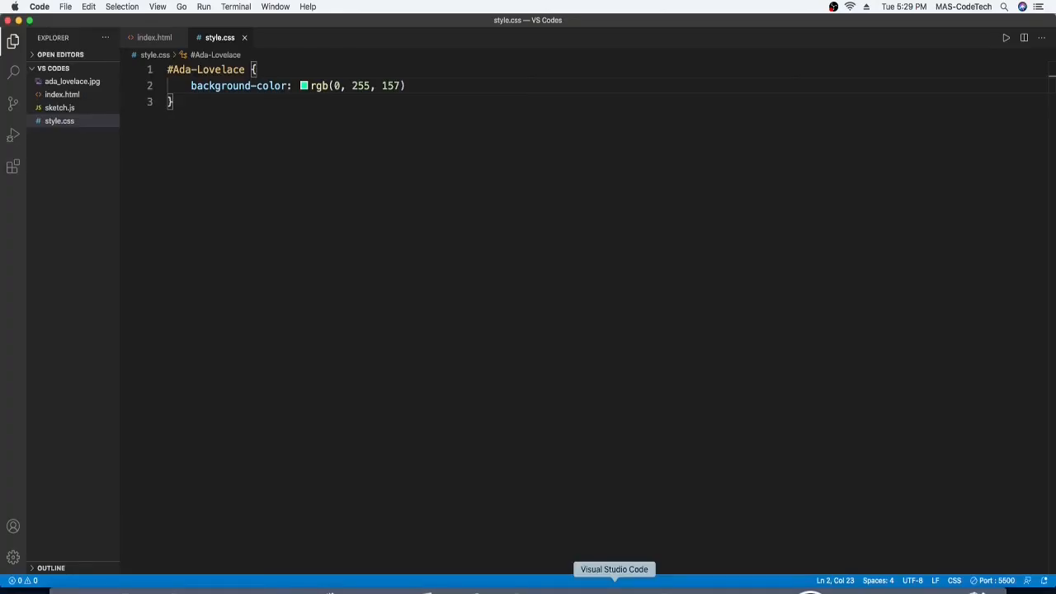